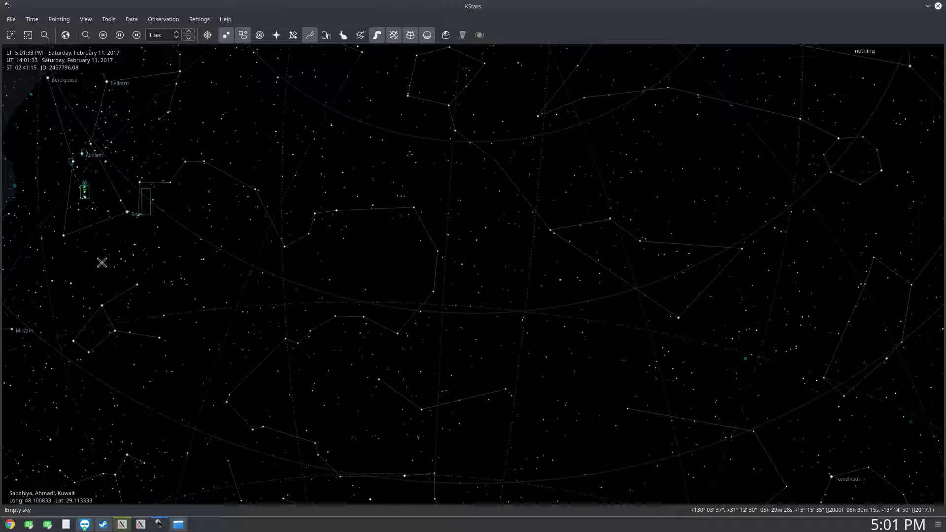
pyautogui.moveTo(458, 271)
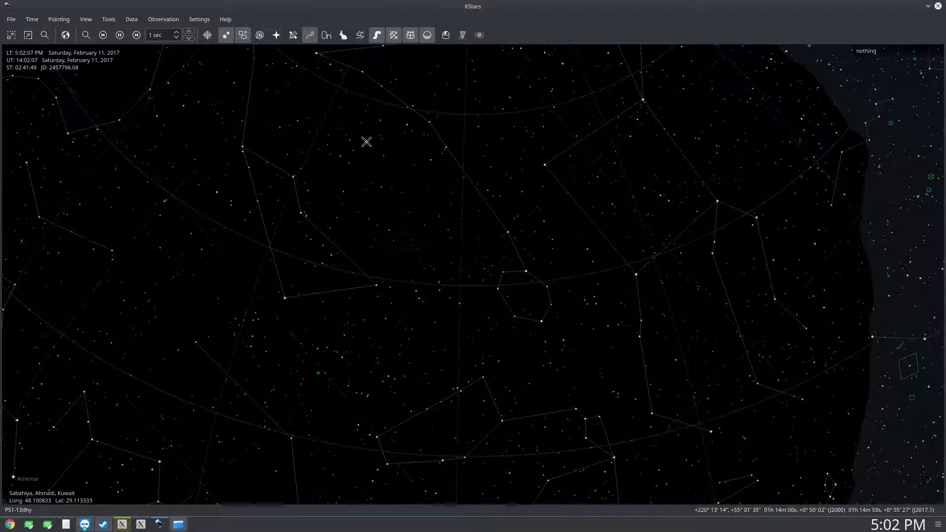
pyautogui.moveTo(366, 142)
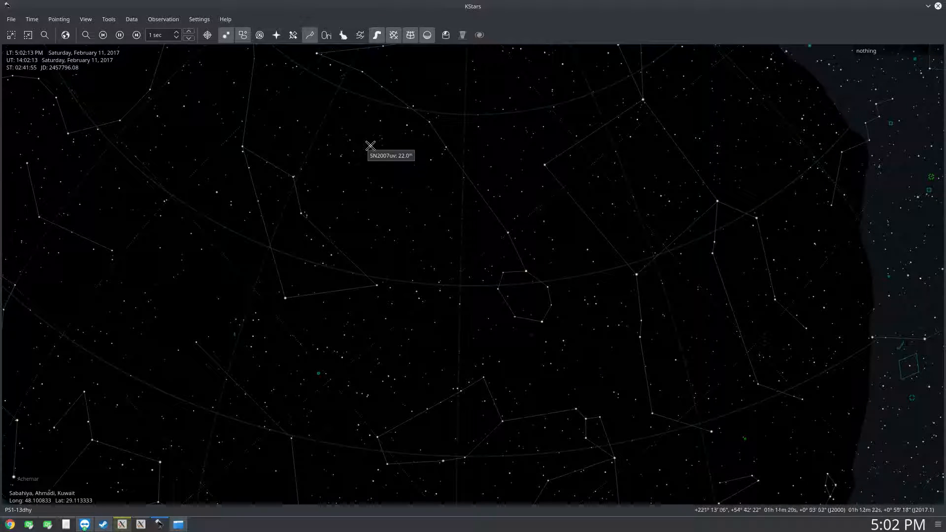
pyautogui.moveTo(445, 275)
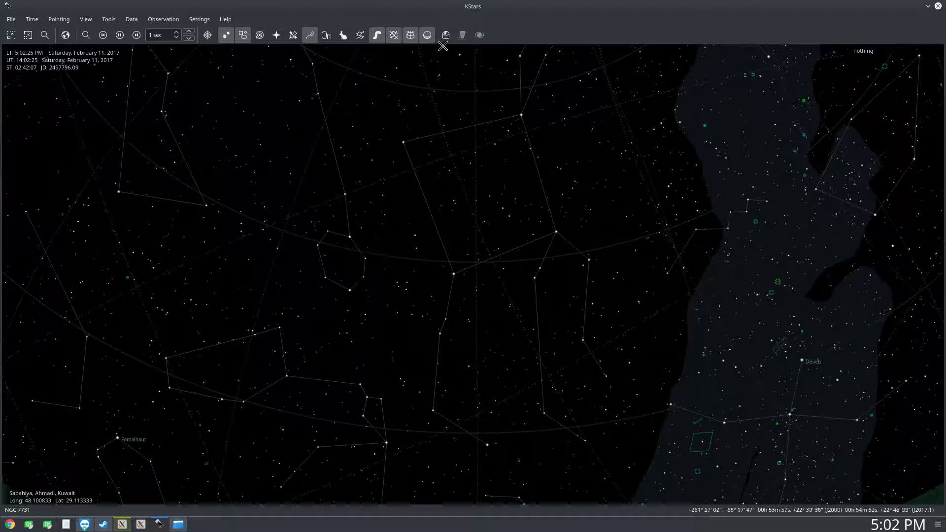
# - Bring up the Ekos observatory control window from the KStars toolbar
pyautogui.click(446, 35)
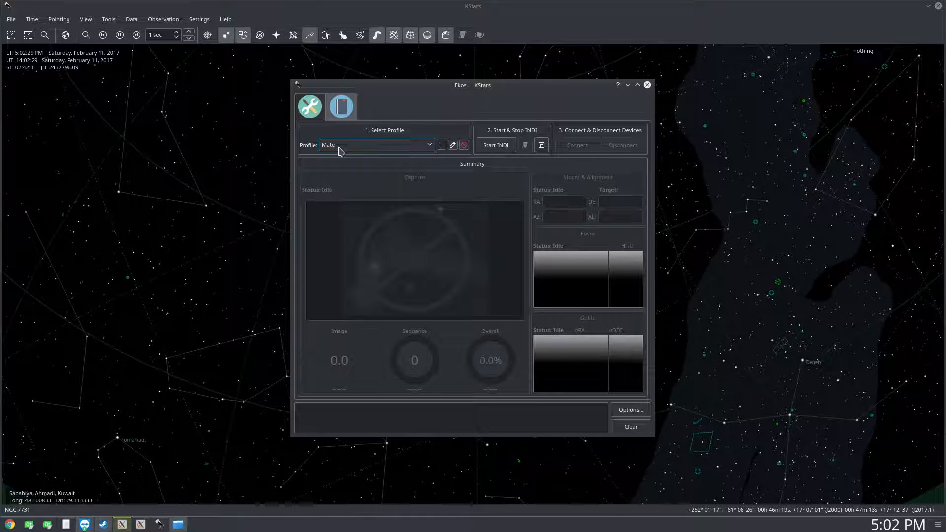
pyautogui.moveTo(367, 151)
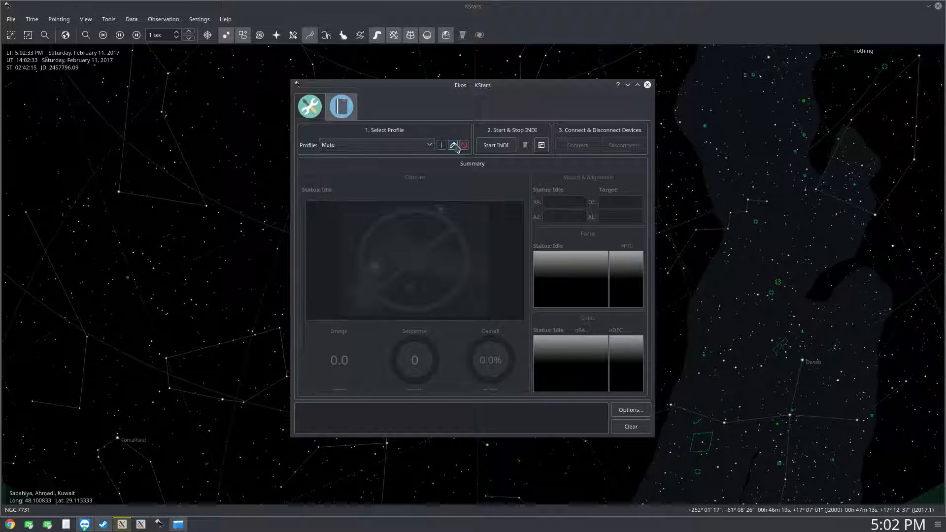
pyautogui.moveTo(441, 145)
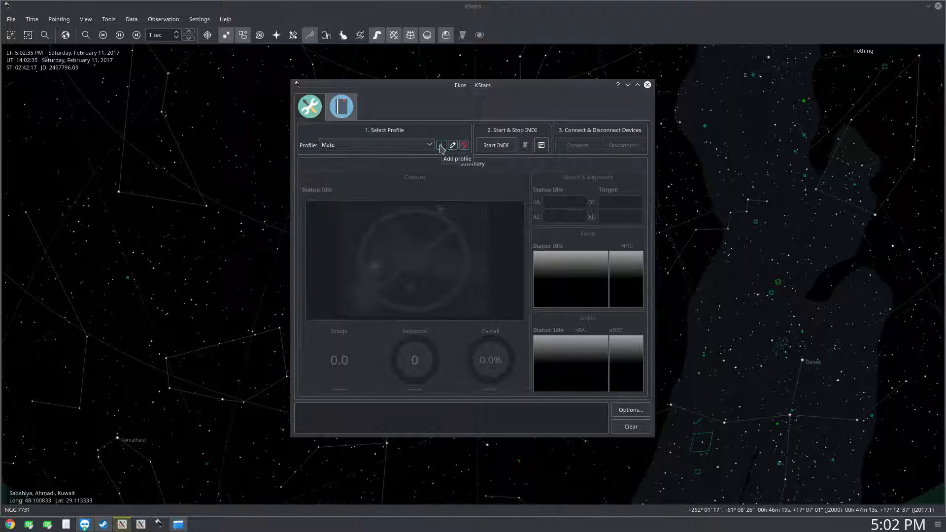
pyautogui.moveTo(452, 145)
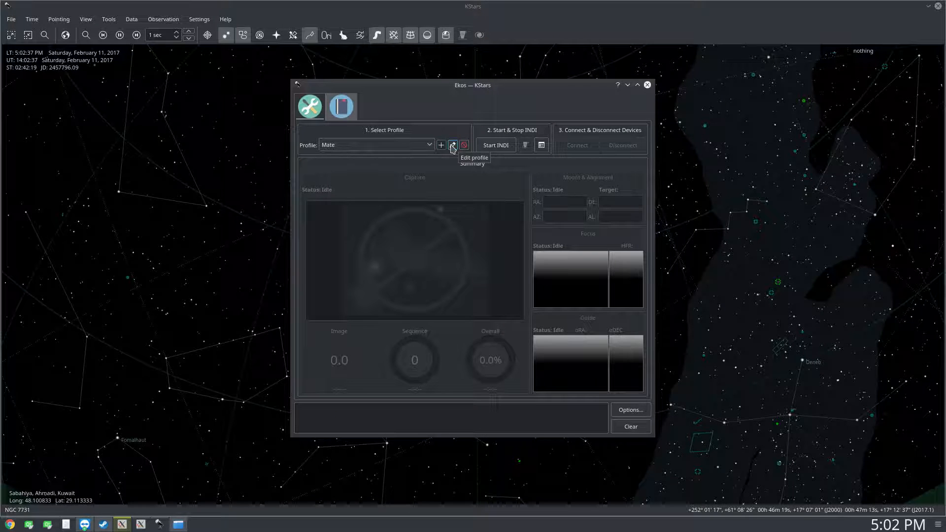
# - Review the Mate profile in the Profile Editor: remote host mate, INDI Web Manager, Canon DSLR as CCD
pyautogui.click(452, 145)
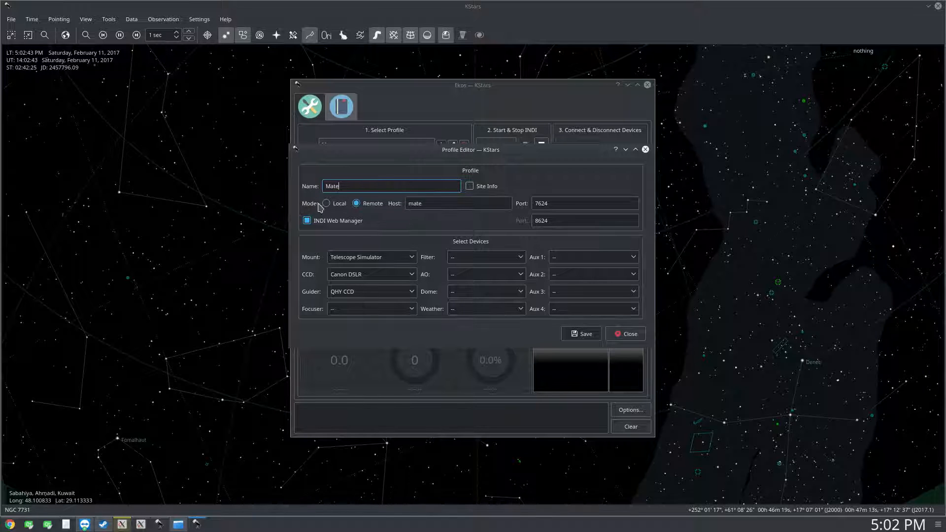
pyautogui.moveTo(433, 227)
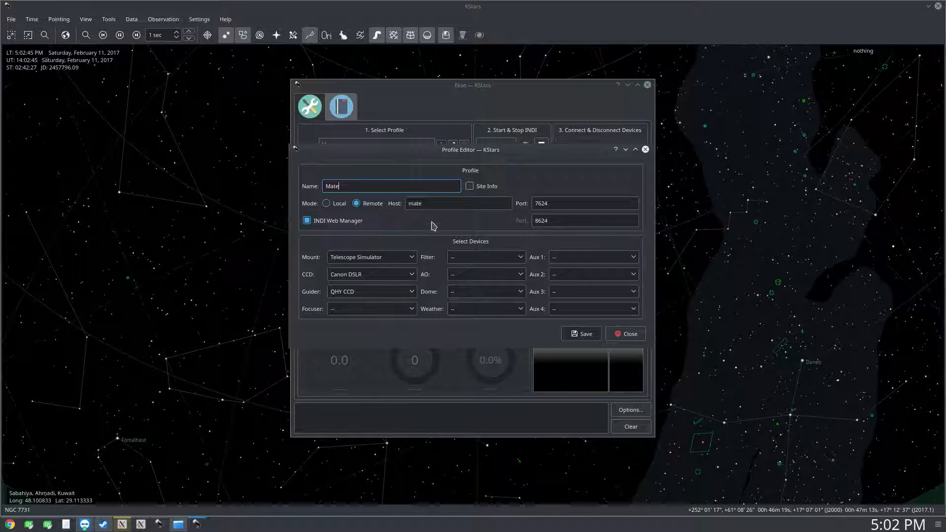
pyautogui.moveTo(338, 225)
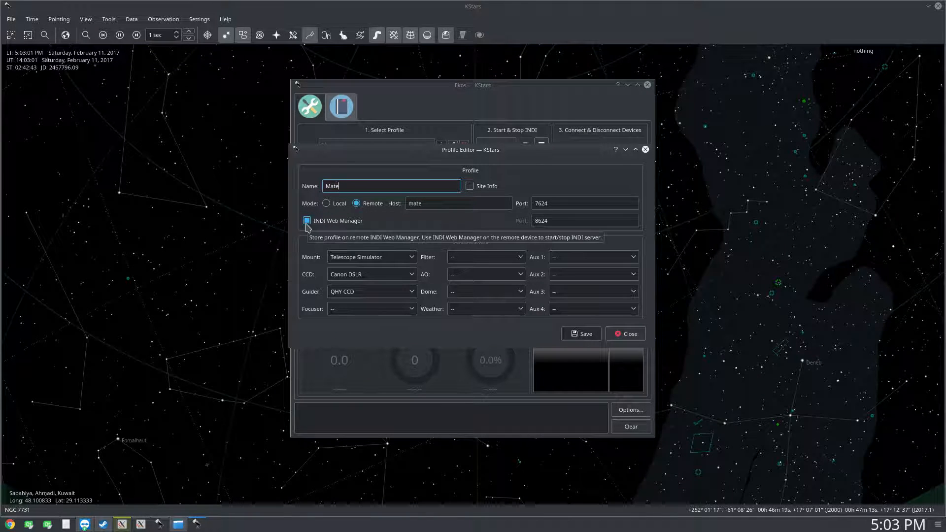
pyautogui.click(306, 220)
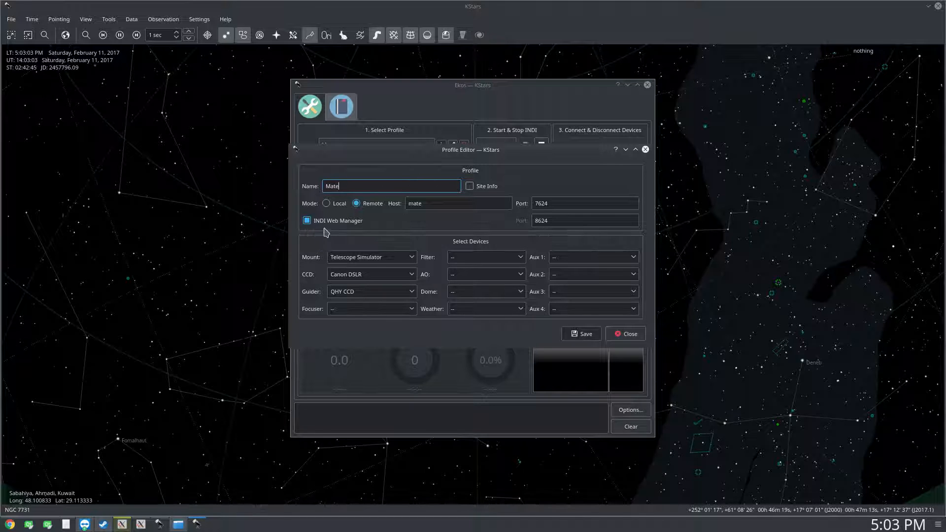
pyautogui.moveTo(359, 228)
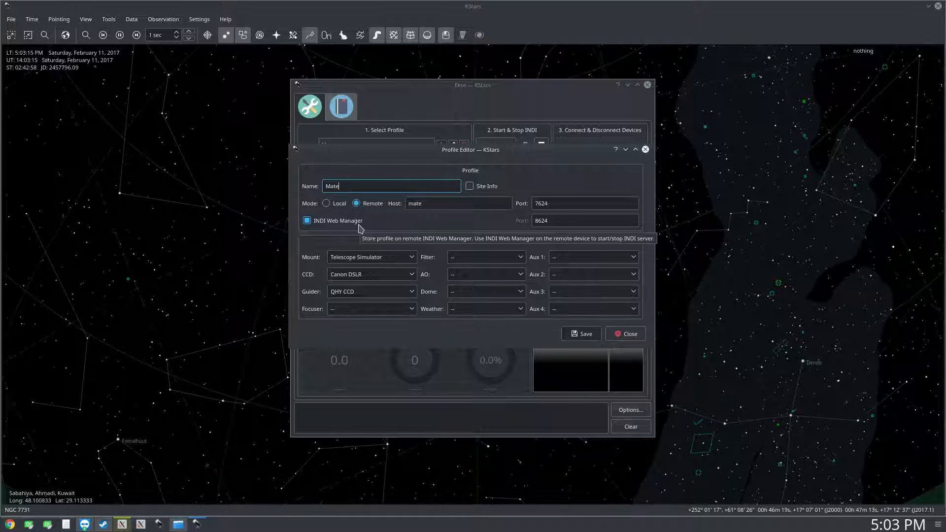
pyautogui.moveTo(297, 272)
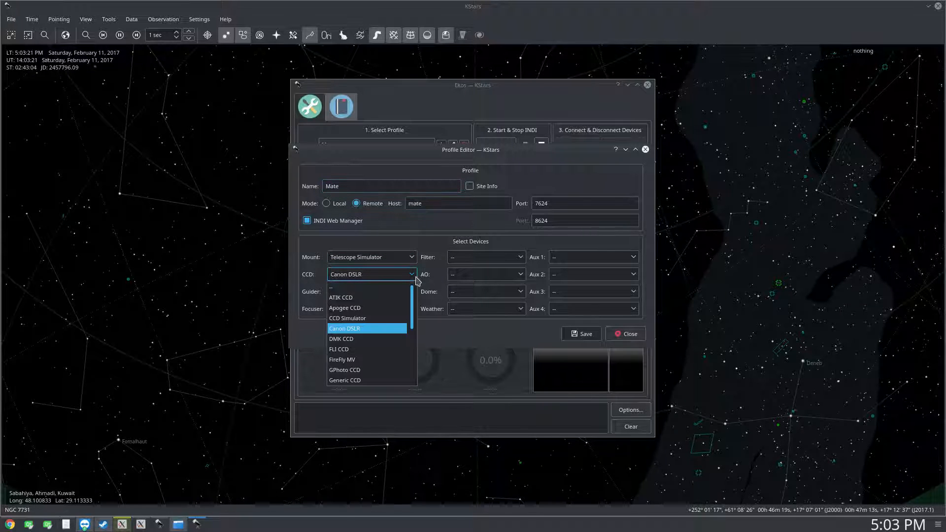
pyautogui.scroll(-3)
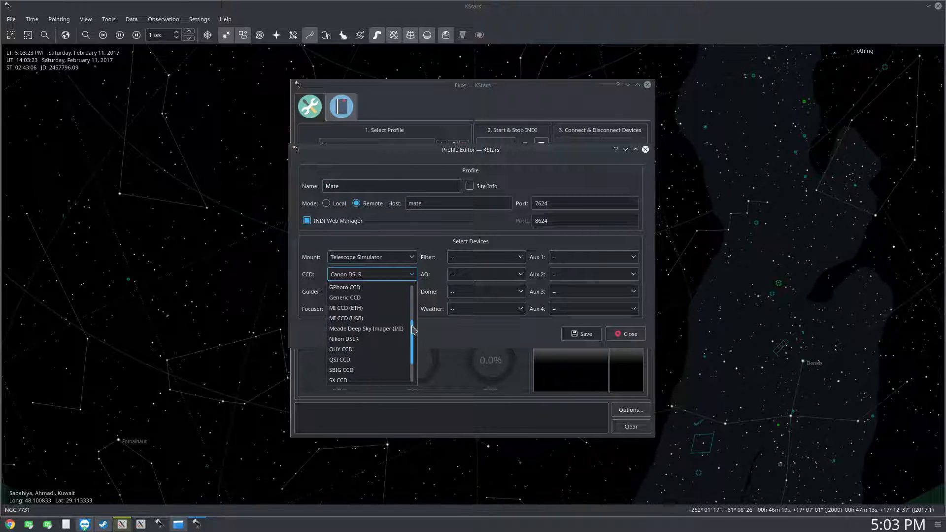
pyautogui.scroll(3)
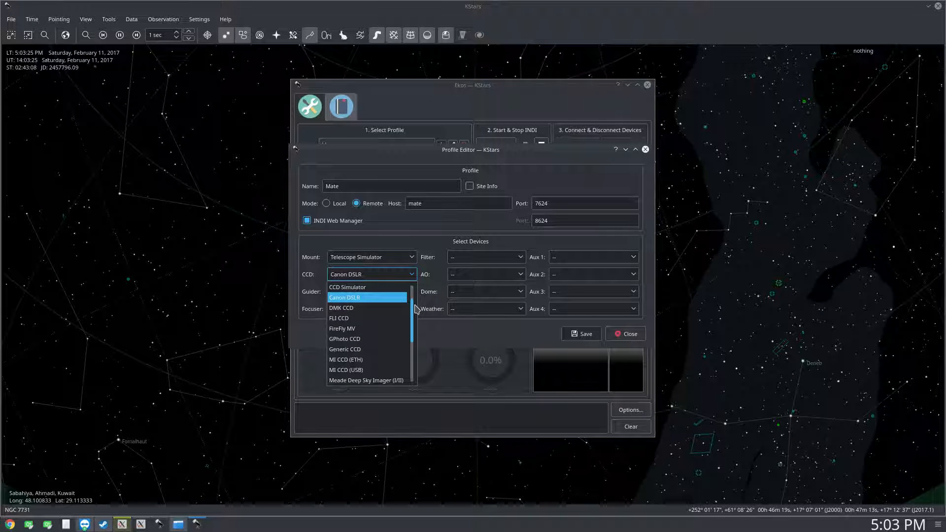
pyautogui.moveTo(344, 338)
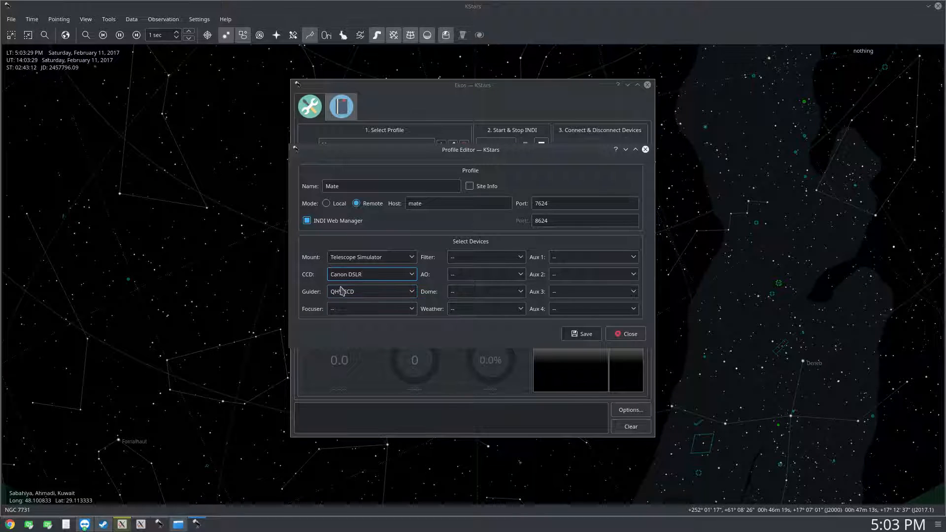
# - Close the Profile Editor, start INDI on the remote host and connect the Telescope Simulator and Canon DSLR
pyautogui.click(367, 292)
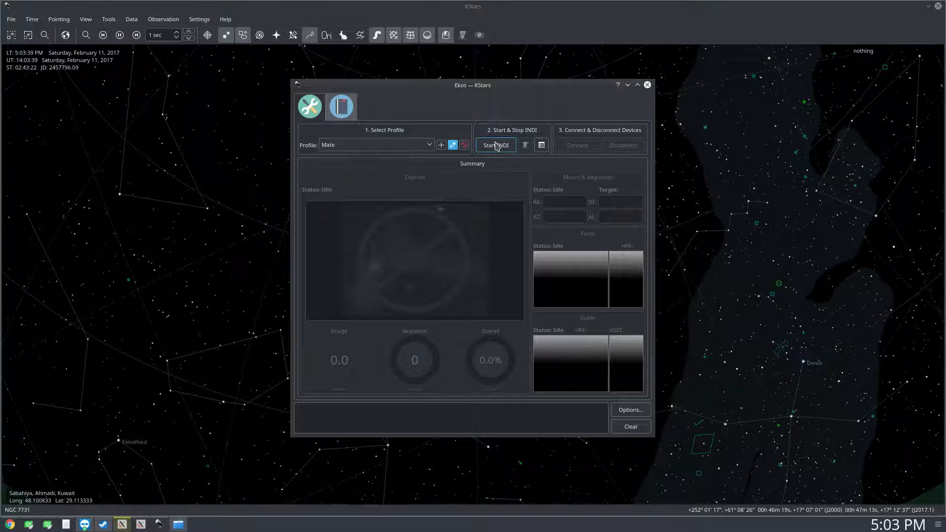
pyautogui.click(496, 144)
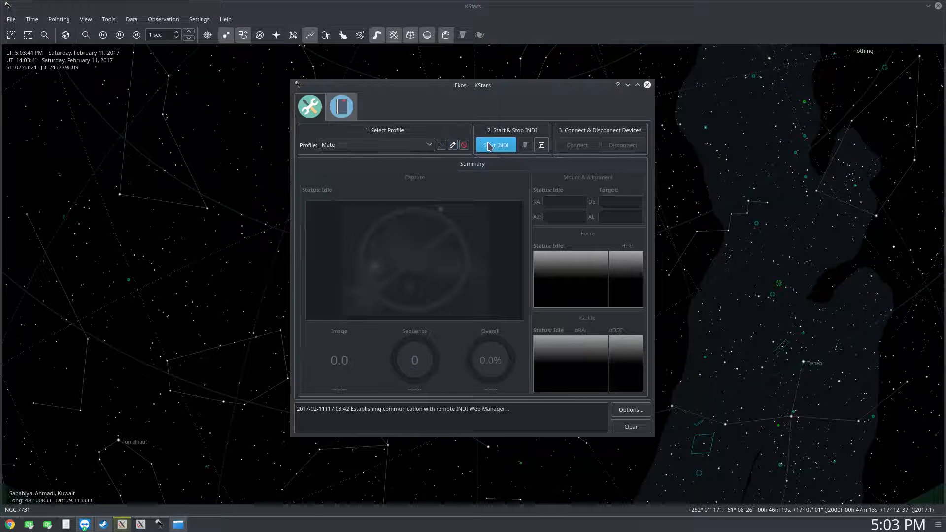
pyautogui.click(495, 145)
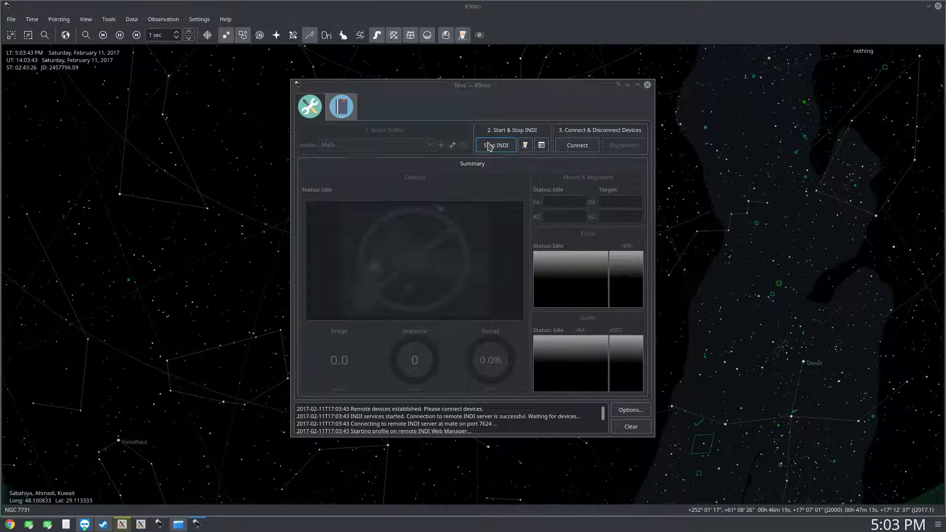
pyautogui.click(577, 145)
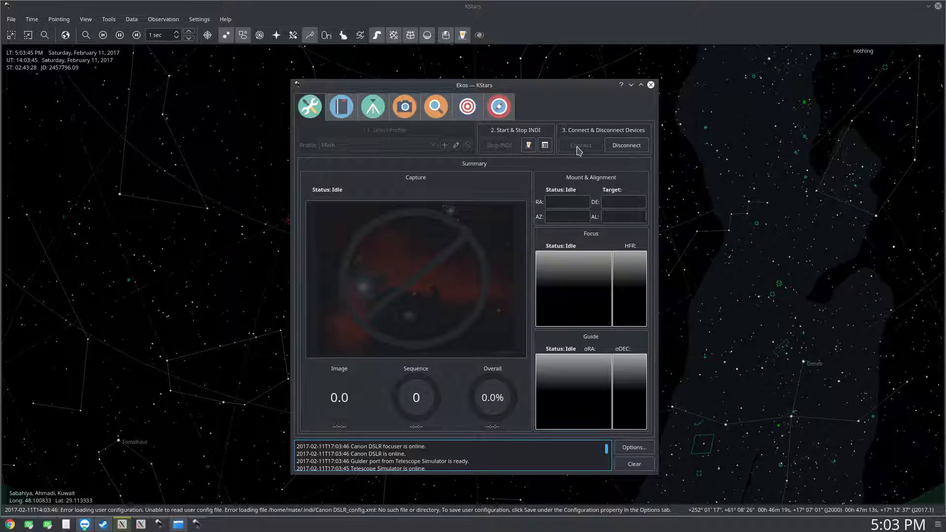
# - Enter sensor resolution 5184 × 3456 and pixel pitch 4.3 × 4.3 µm in DSLR Camera Settings
pyautogui.click(404, 106)
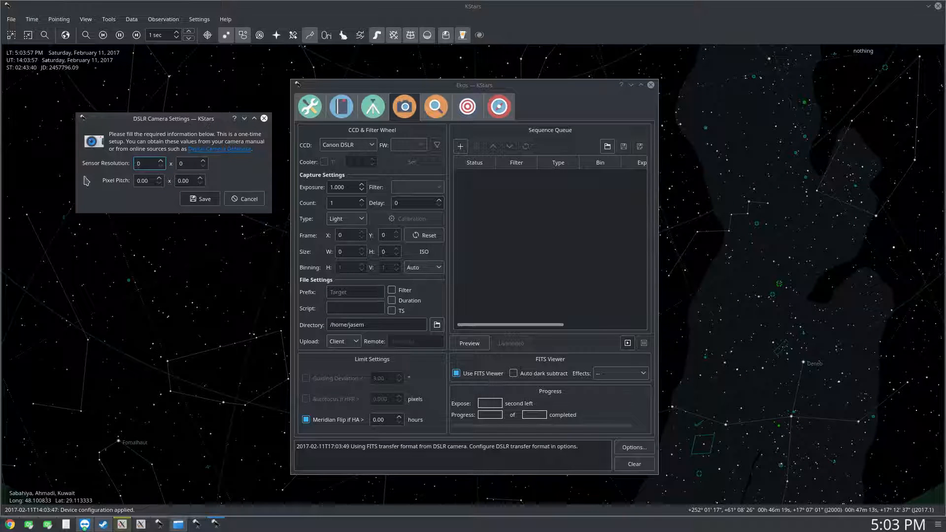
pyautogui.moveTo(120, 108)
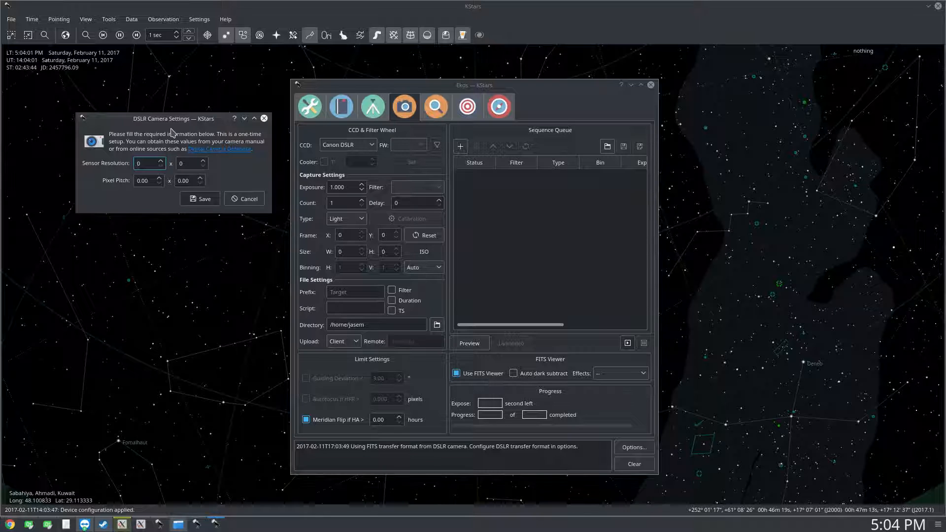
pyautogui.moveTo(157, 113)
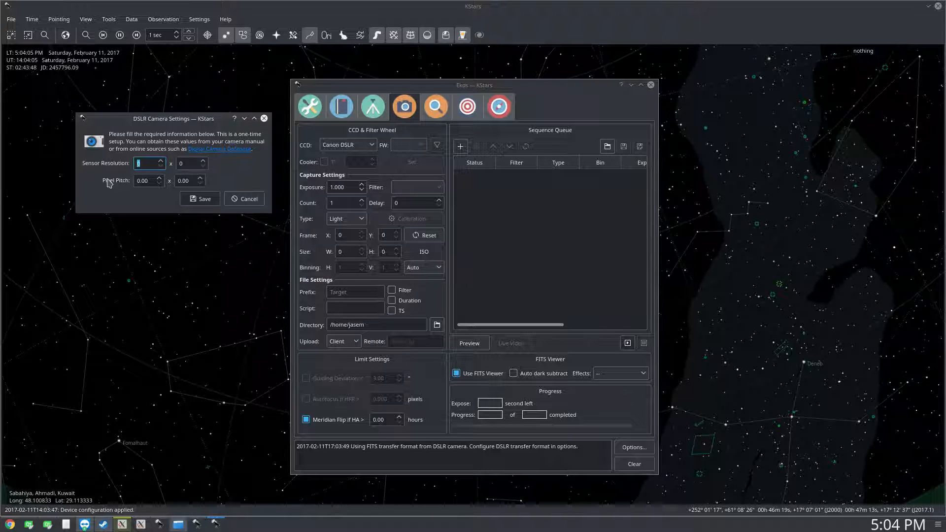
pyautogui.moveTo(111, 181)
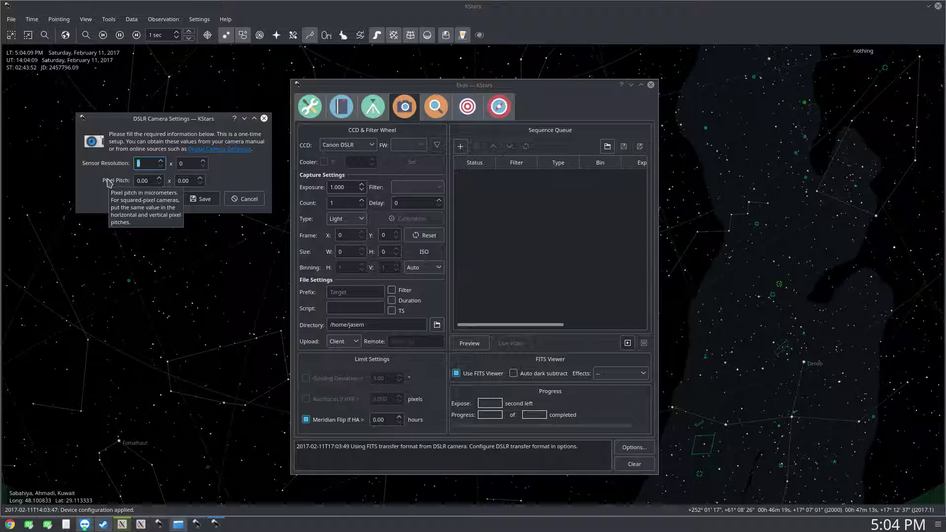
pyautogui.write('5184')
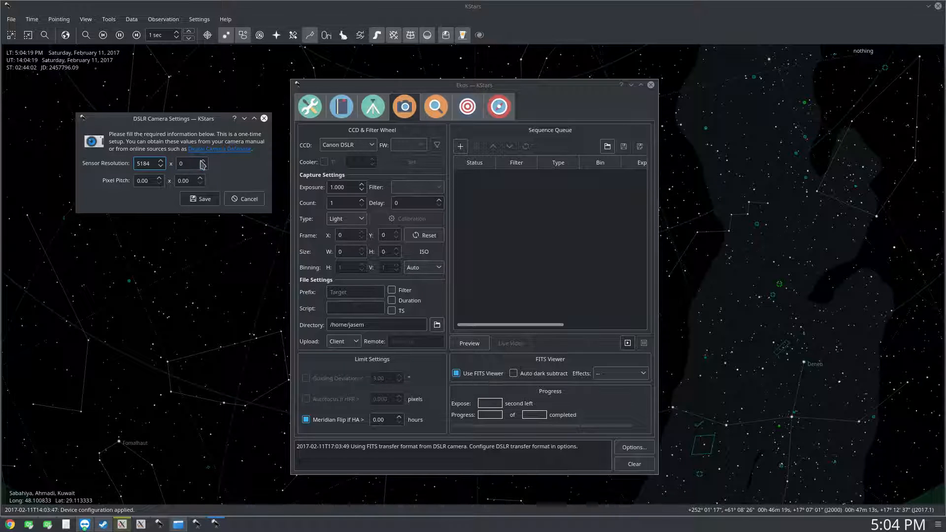
pyautogui.write('3456')
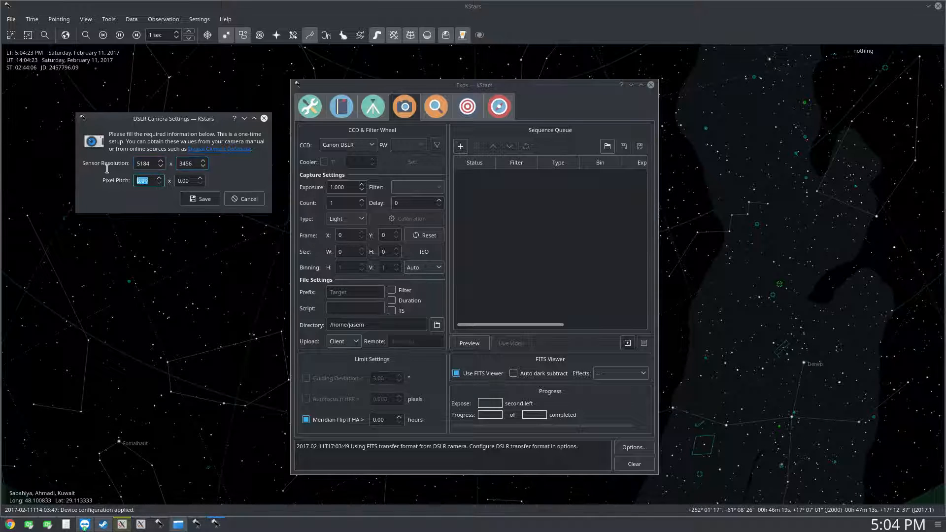
pyautogui.write('4.3')
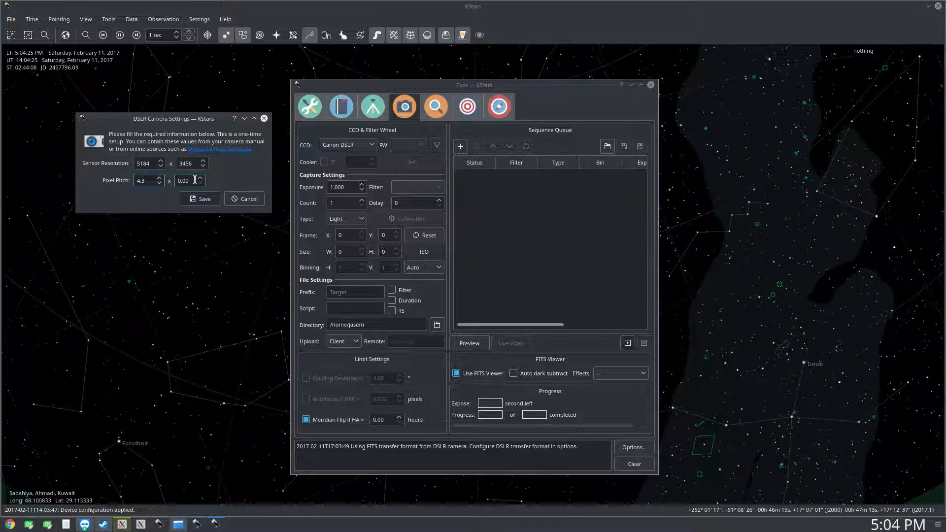
pyautogui.write('4.3')
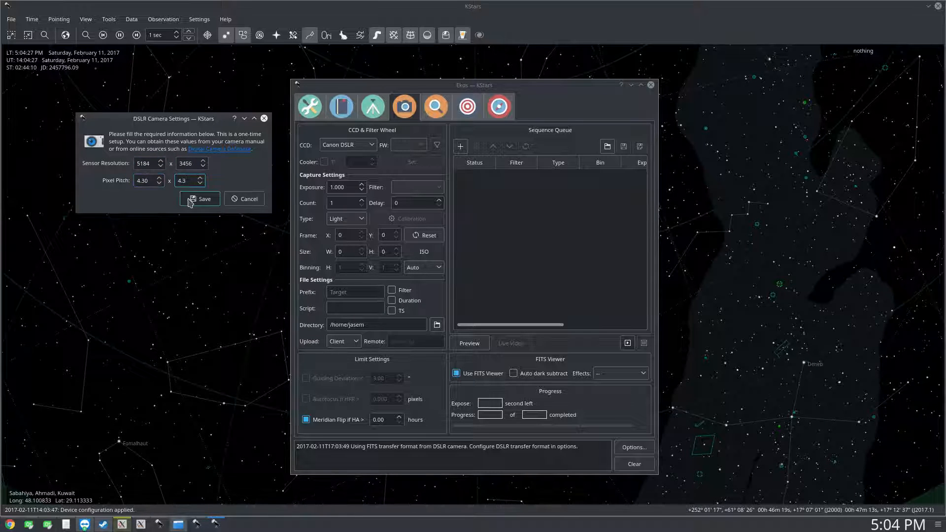
# - Save the DSLR camera details and show the Canon DSLR tab of the INDI Control Panel
pyautogui.click(203, 199)
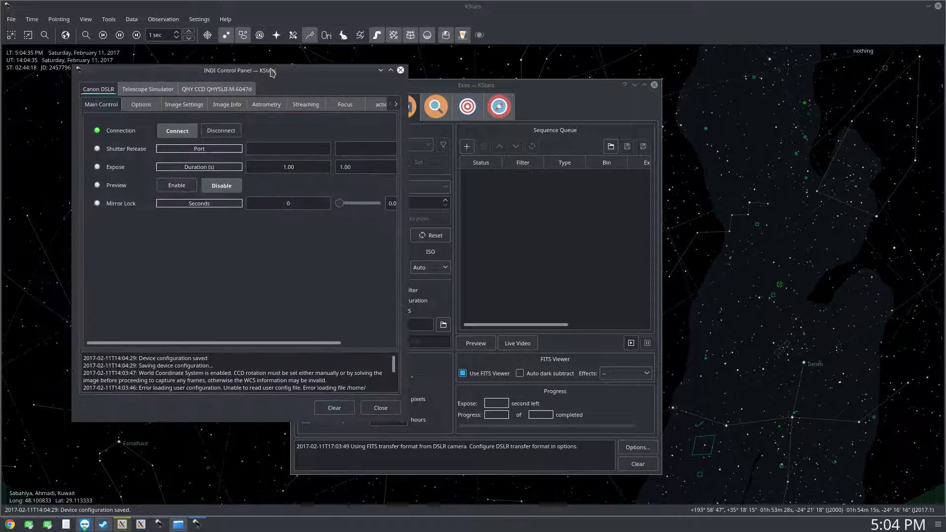
pyautogui.click(400, 70)
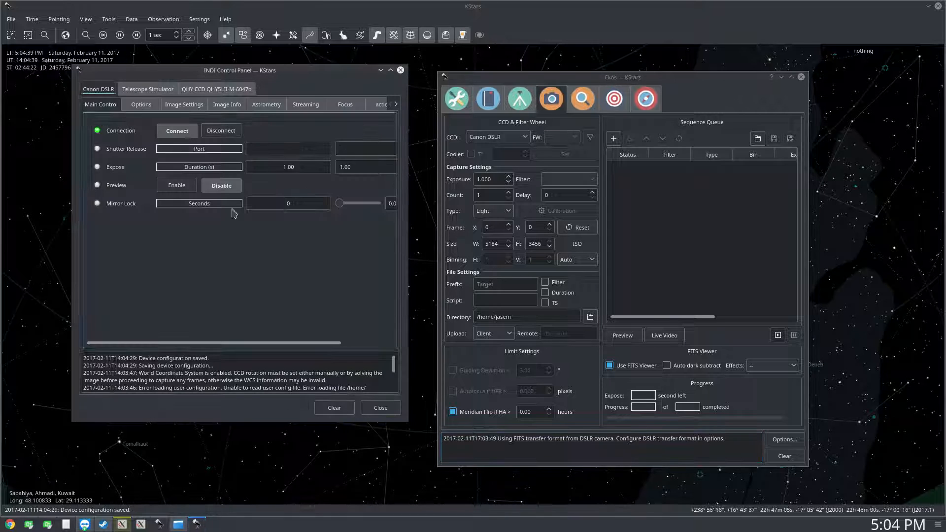
pyautogui.click(227, 104)
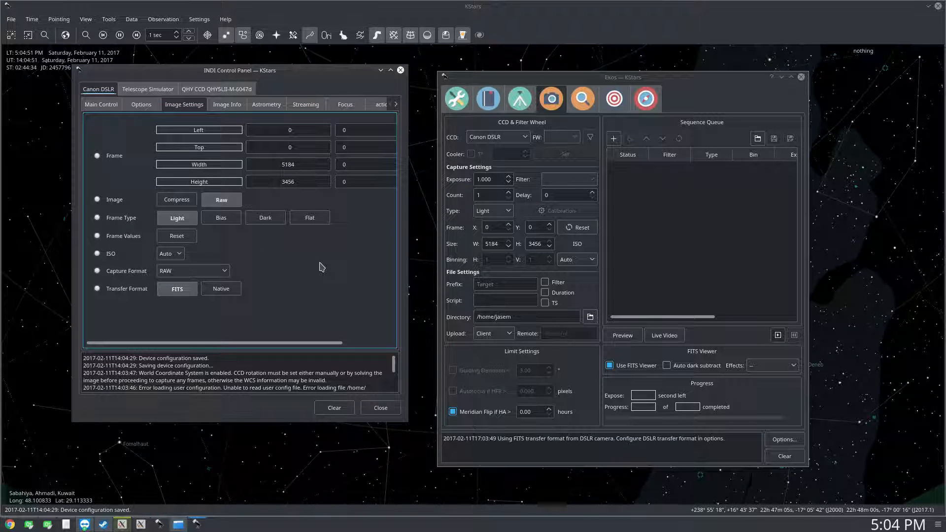
pyautogui.moveTo(110, 276)
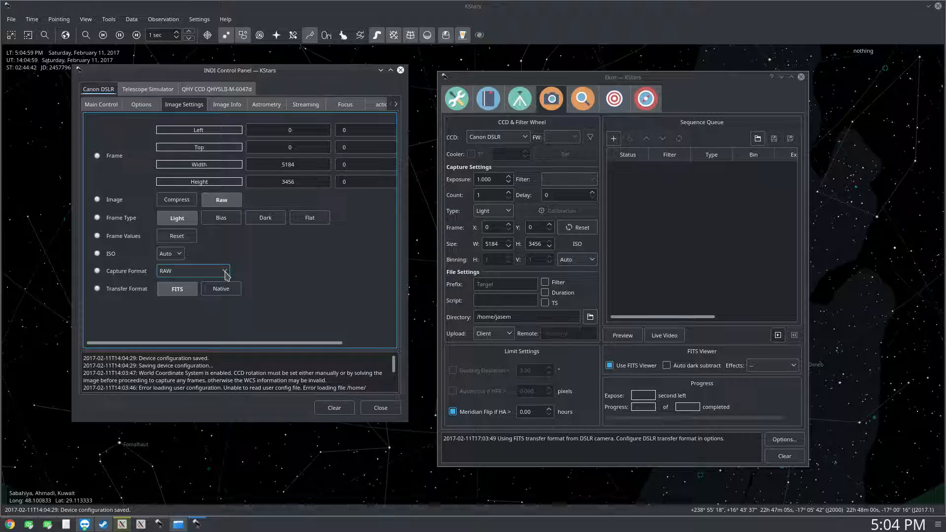
pyautogui.click(225, 270)
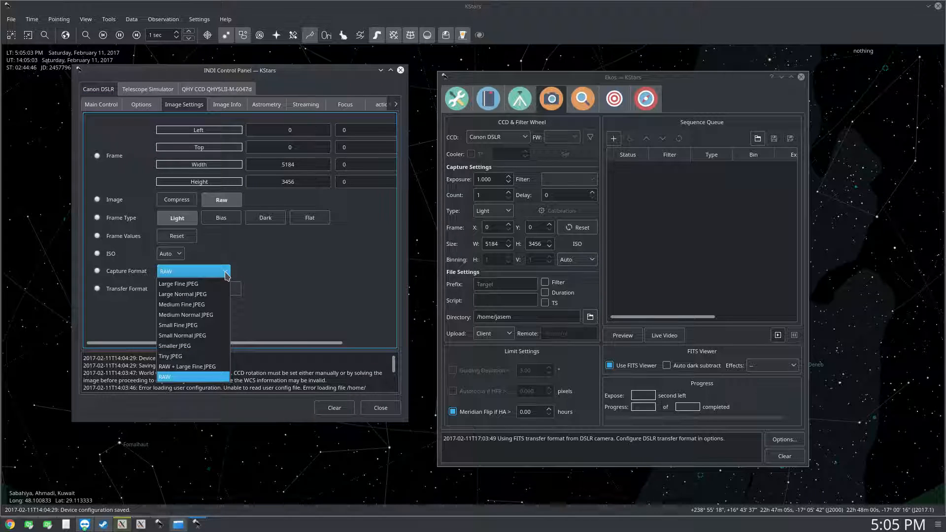
pyautogui.moveTo(179, 284)
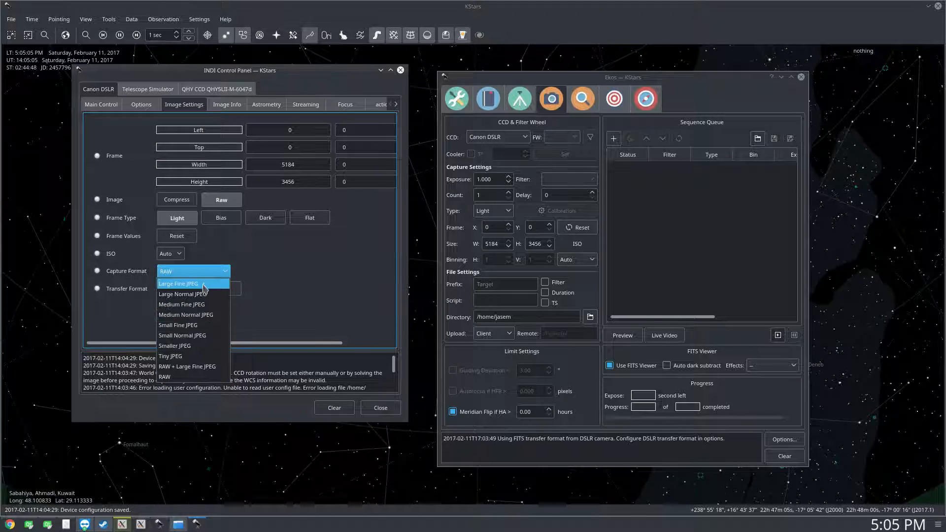
pyautogui.moveTo(193, 294)
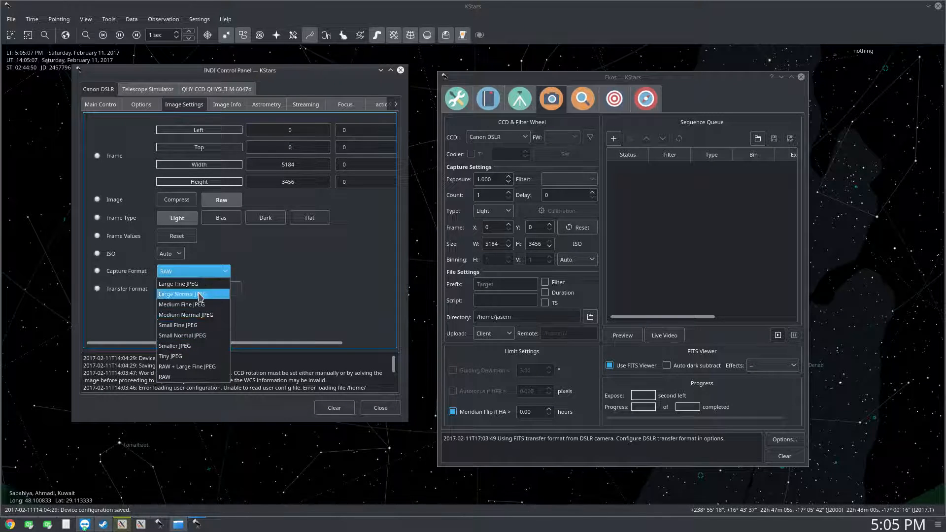
pyautogui.moveTo(185, 376)
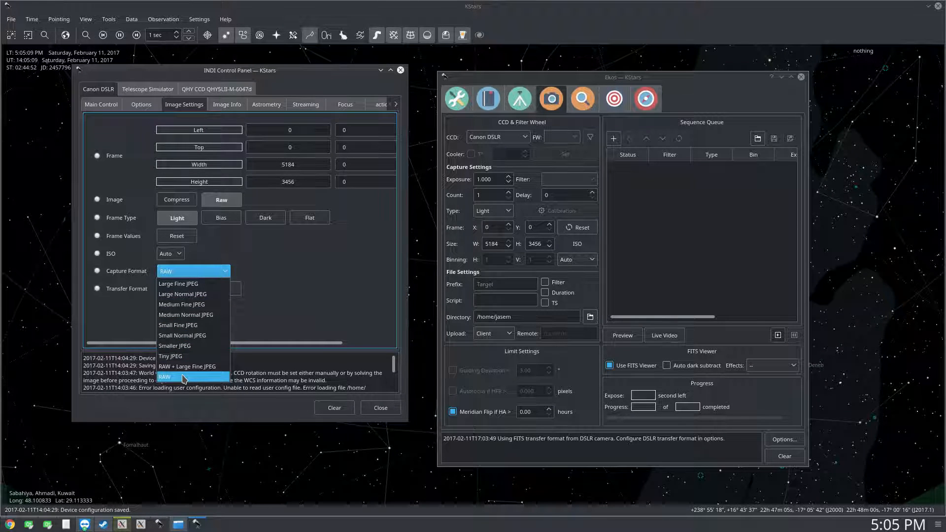
pyautogui.click(164, 376)
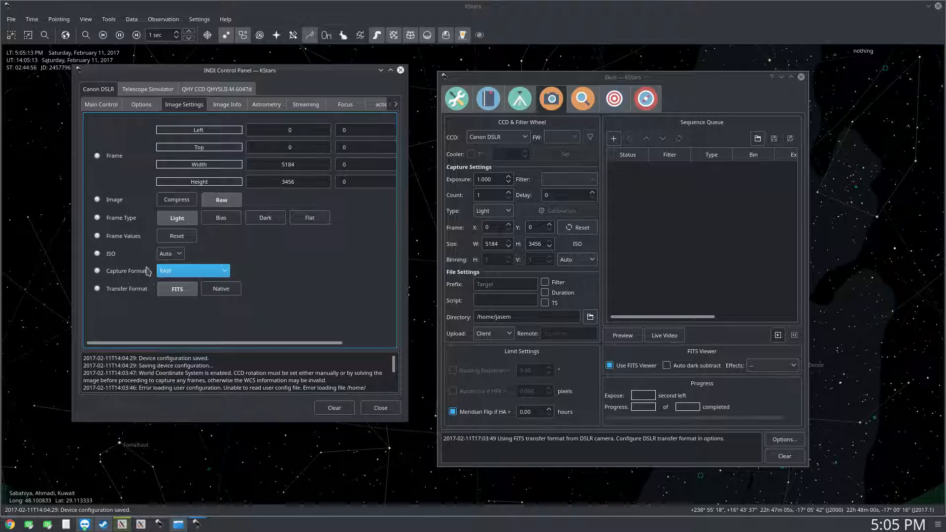
pyautogui.moveTo(142, 282)
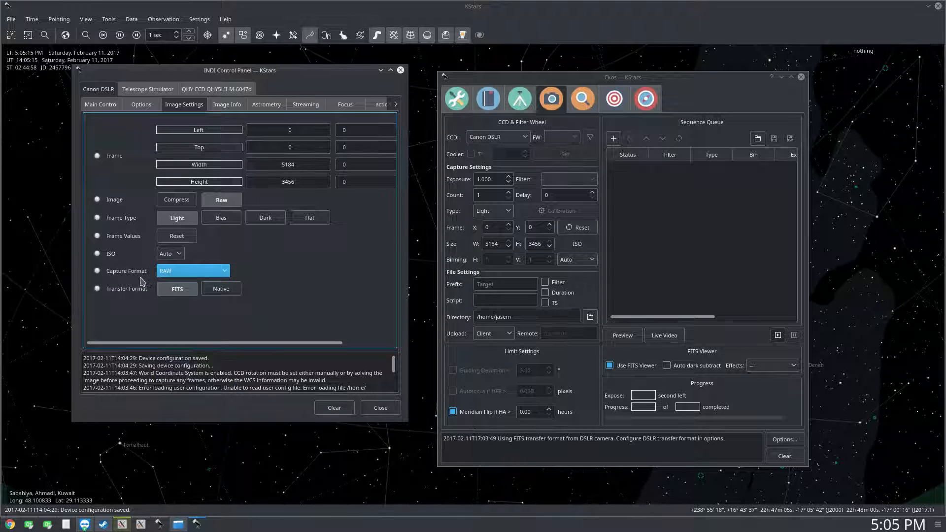
pyautogui.moveTo(96, 301)
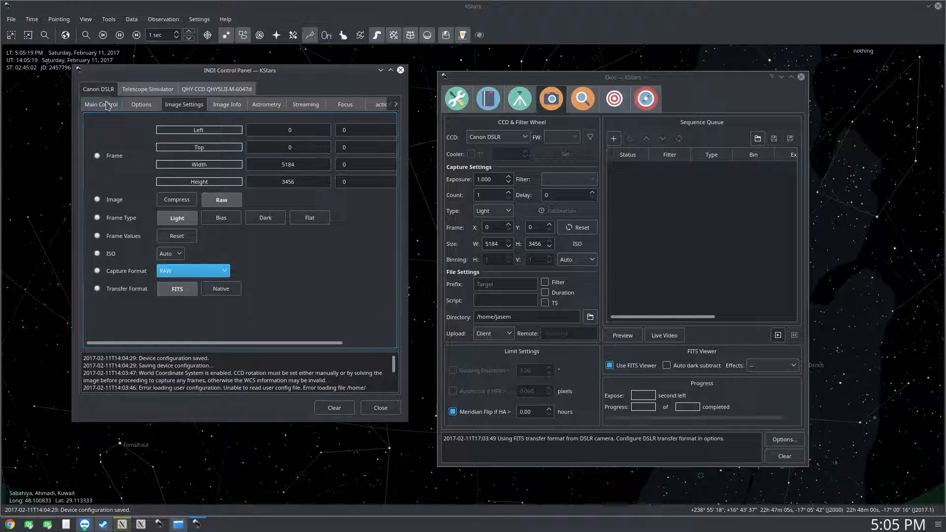
pyautogui.moveTo(142, 299)
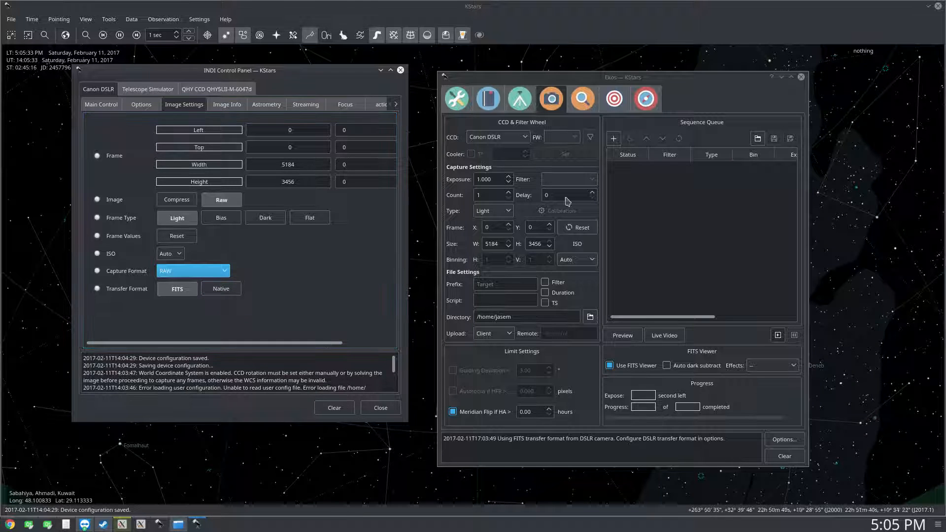
pyautogui.moveTo(503, 451)
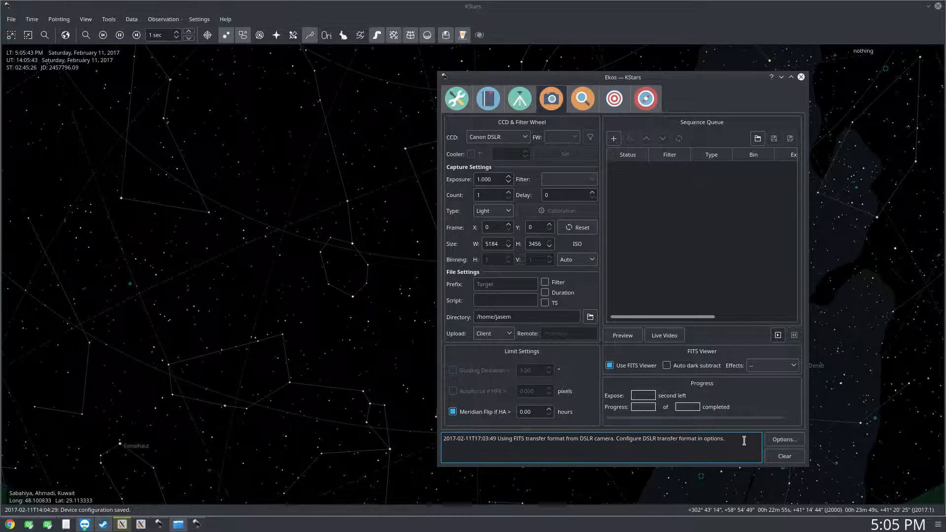
# - Confirm in Ekos capture preferences that the DSLR format stays FITS
pyautogui.click(783, 439)
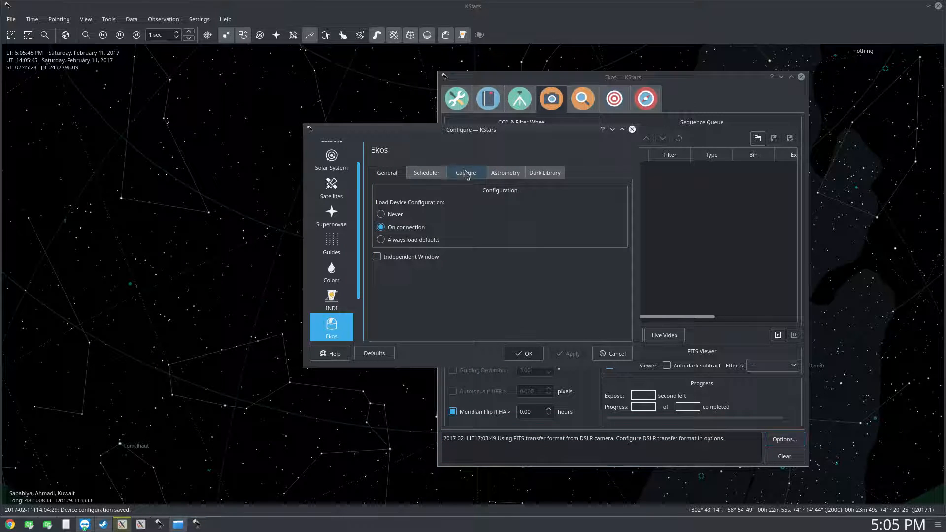
pyautogui.click(465, 172)
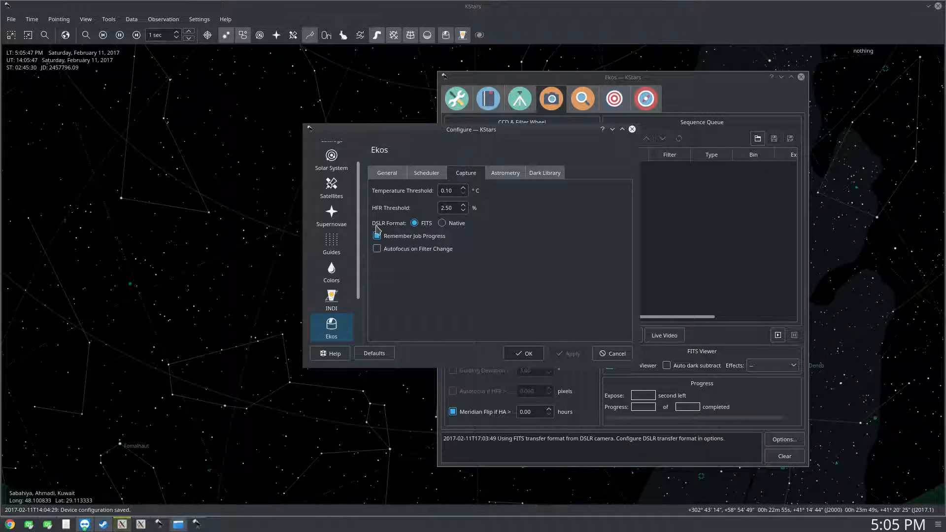
pyautogui.moveTo(426, 225)
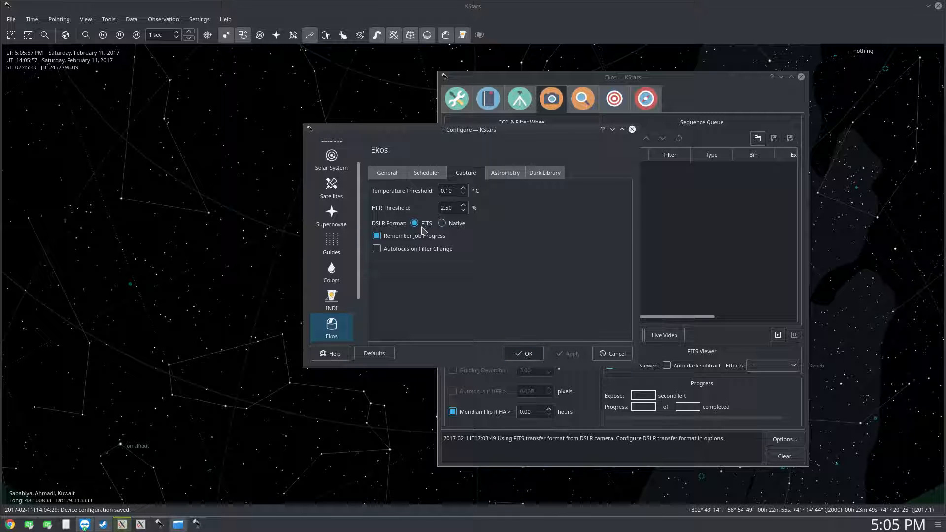
pyautogui.click(522, 352)
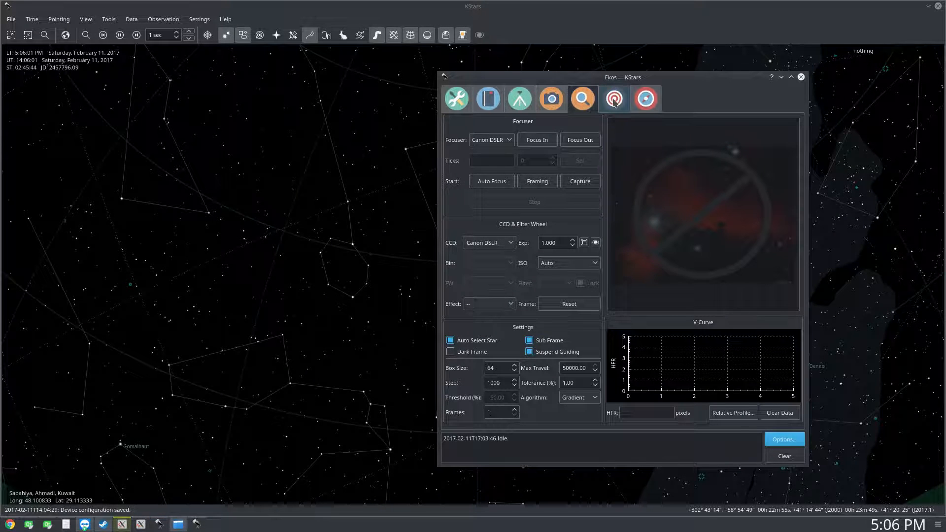
pyautogui.click(644, 99)
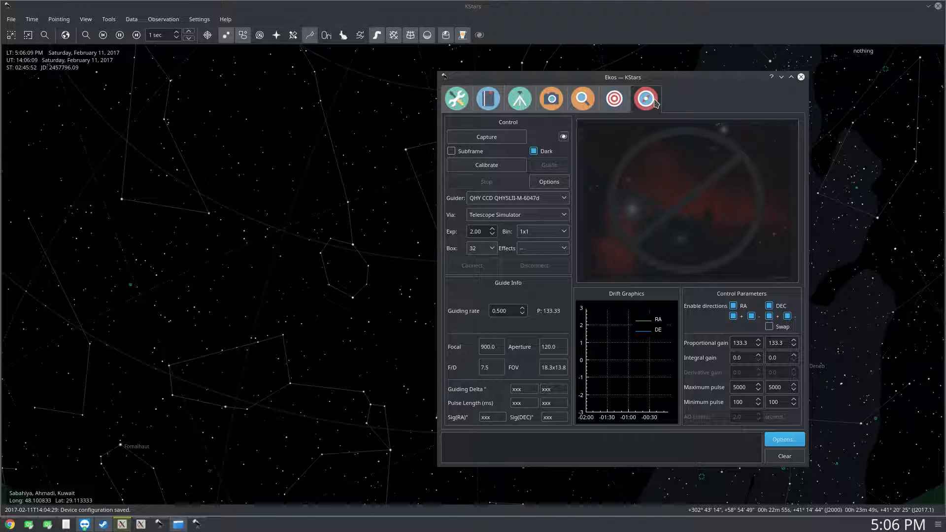
pyautogui.click(550, 98)
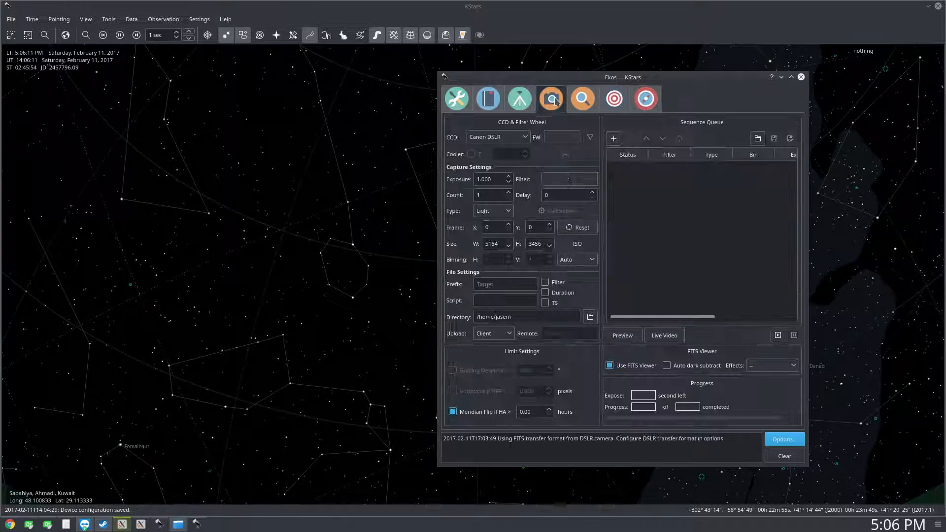
pyautogui.click(549, 98)
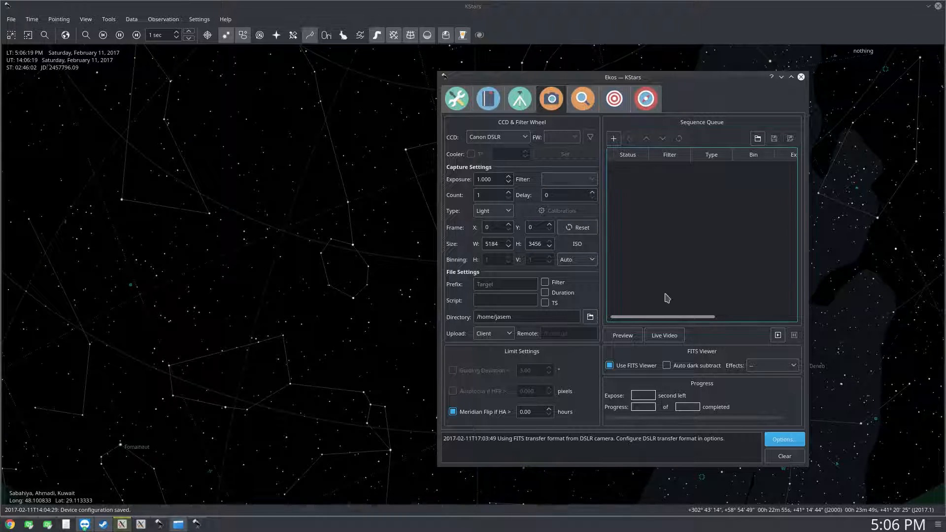
# - Capture a single DSLR preview frame and browse the FITS Viewer's File and Edit menus
pyautogui.click(622, 335)
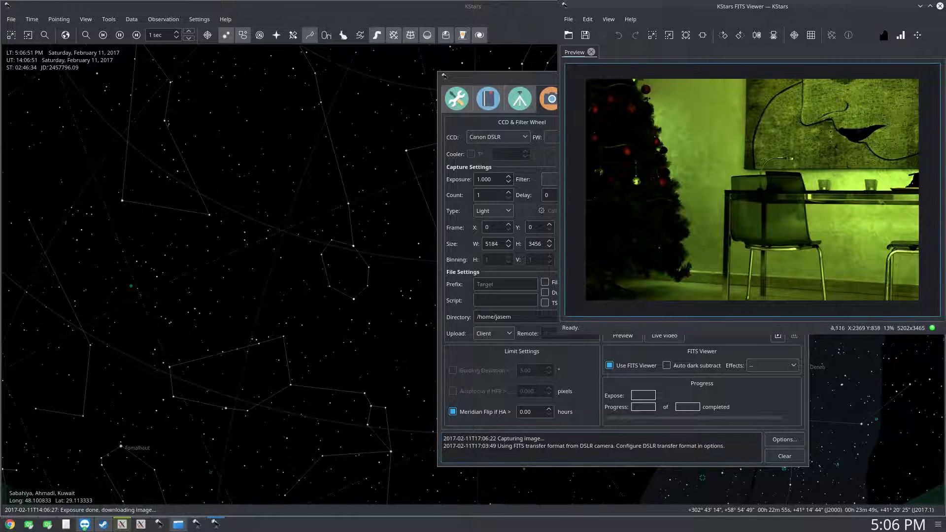
pyautogui.click(567, 19)
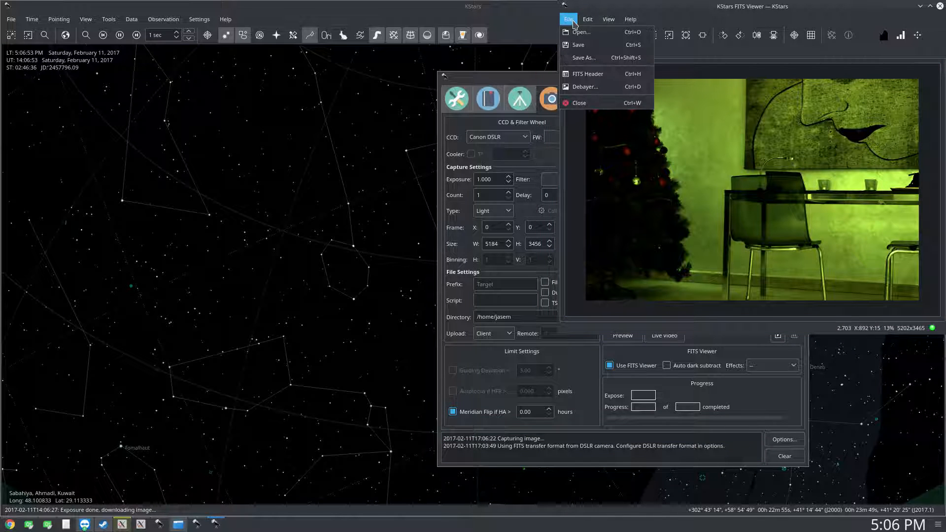
pyautogui.click(586, 19)
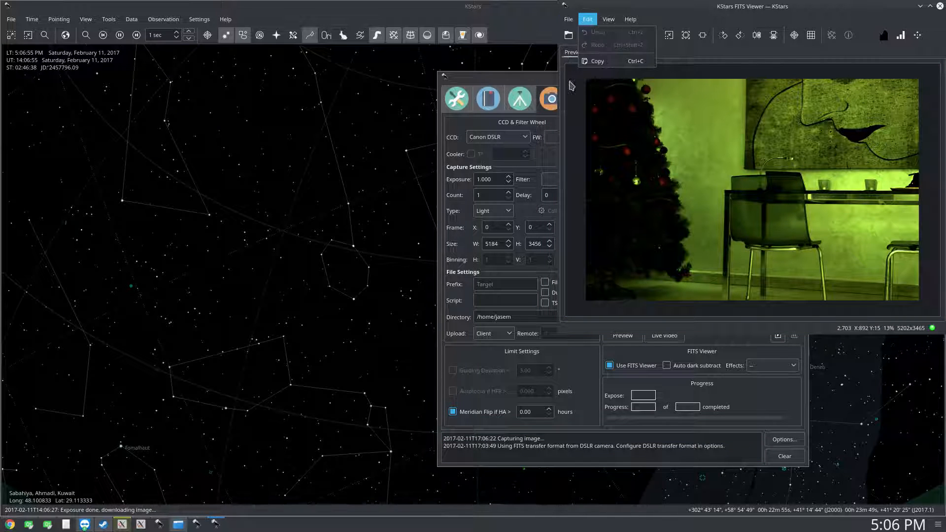
pyautogui.click(571, 83)
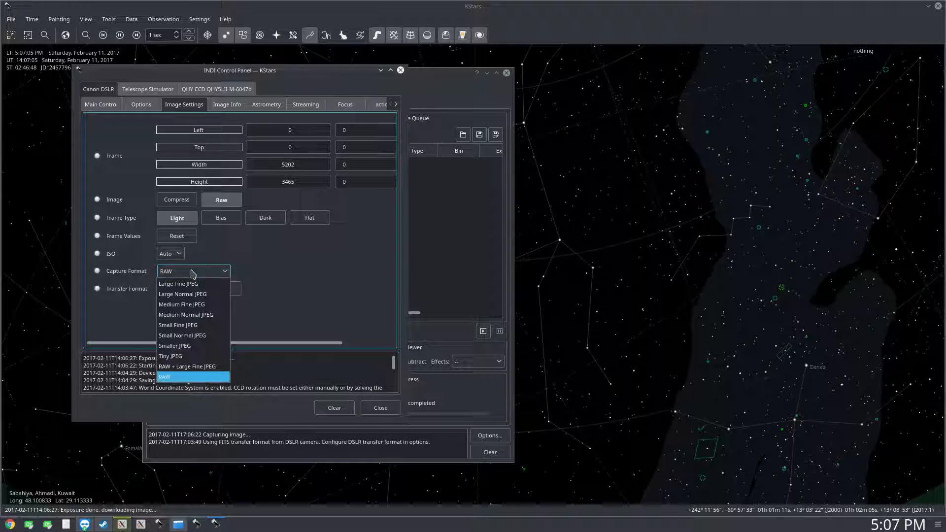
# - Keep RAW capture format and take a 0.2 s, 3456 × 2304 preview shown in natural colour
pyautogui.click(181, 304)
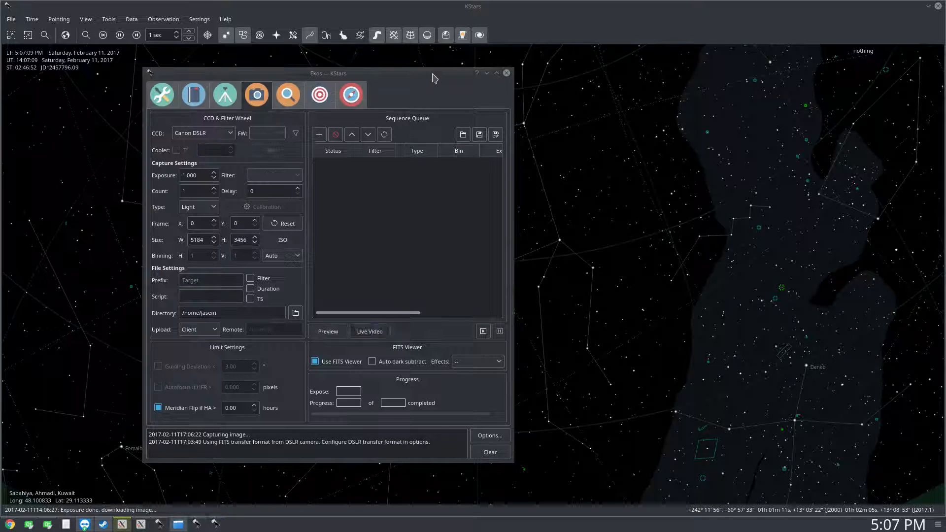
pyautogui.click(370, 331)
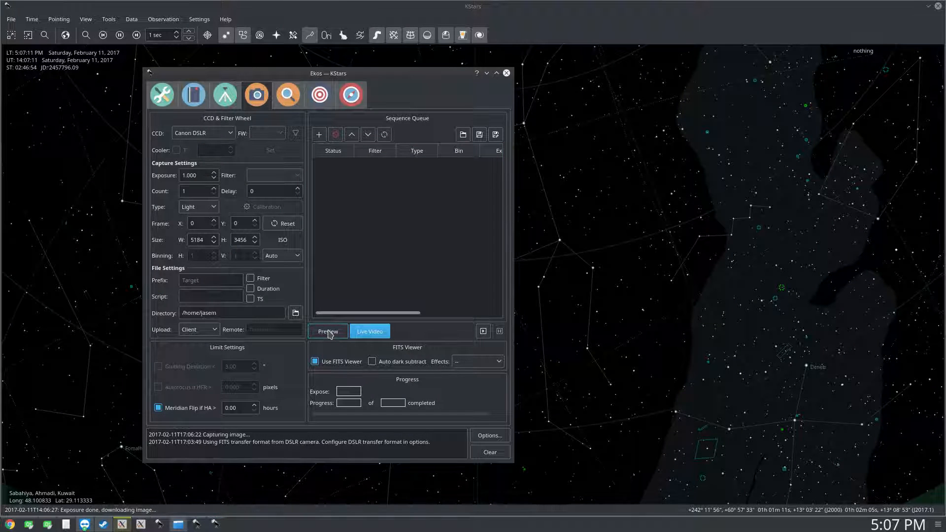
pyautogui.tripleClick(197, 176)
pyautogui.write('0.200')
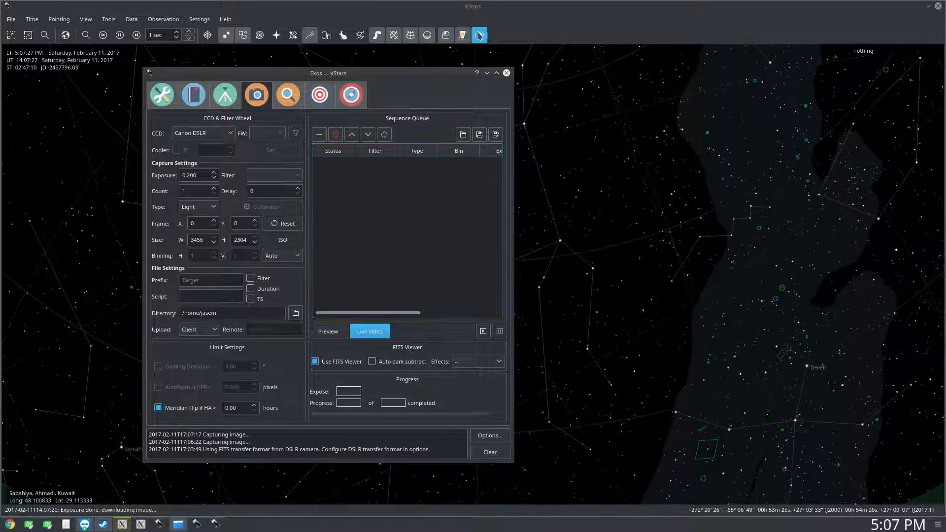
pyautogui.click(327, 331)
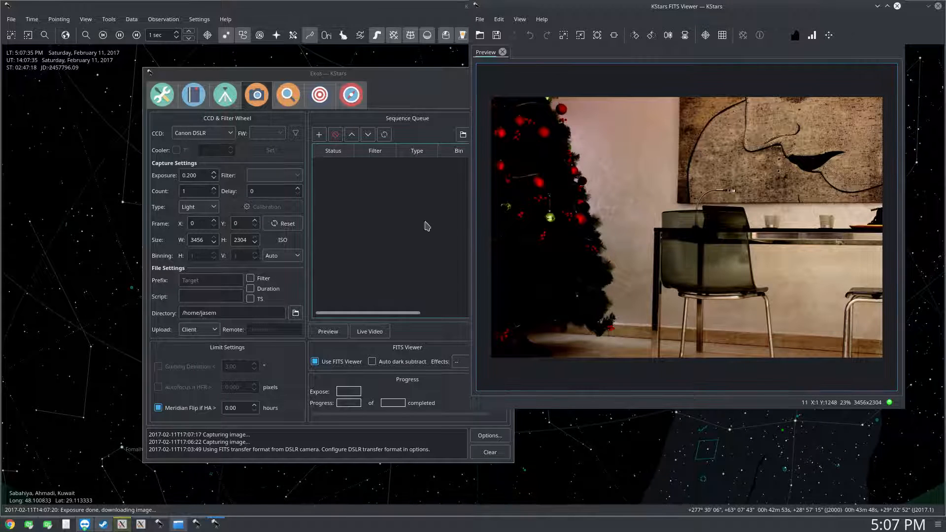
# - Switch Ekos to Native DSLR format, view the full-colour preview, then close its viewer
pyautogui.click(489, 435)
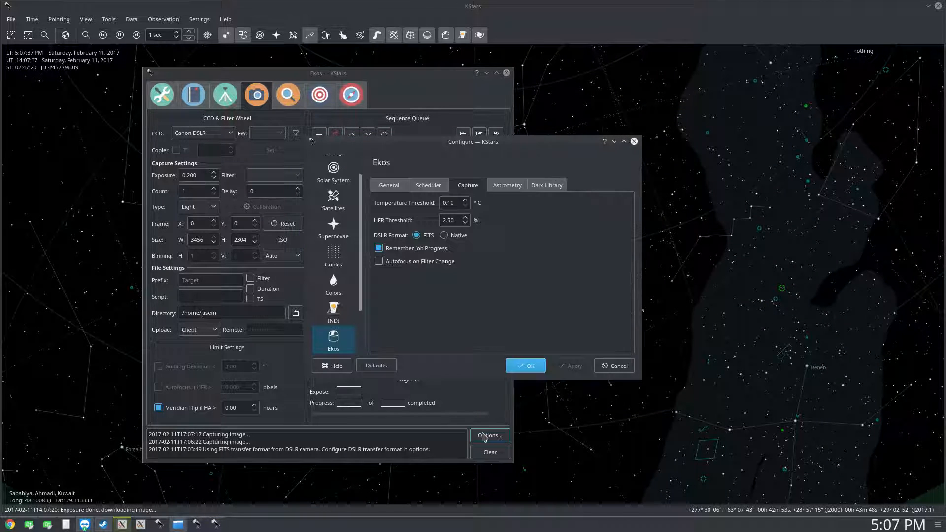
pyautogui.click(444, 236)
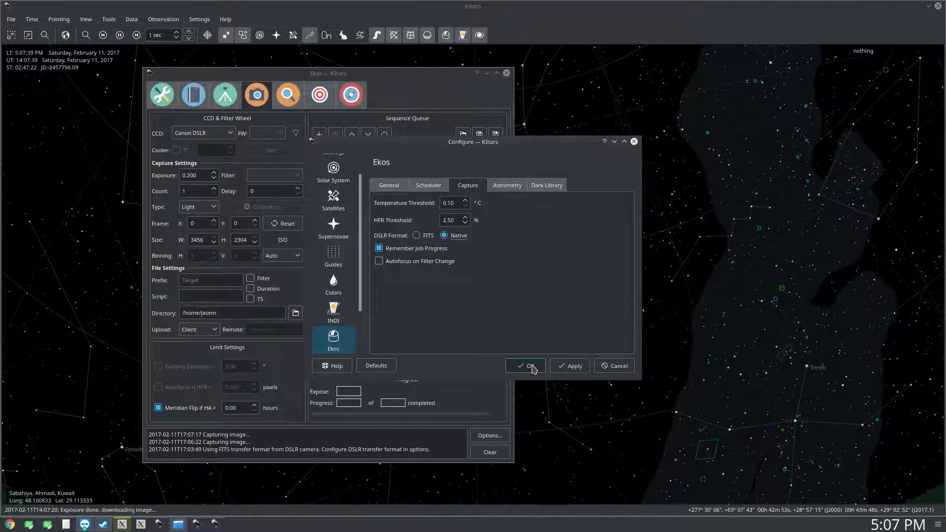
pyautogui.click(525, 365)
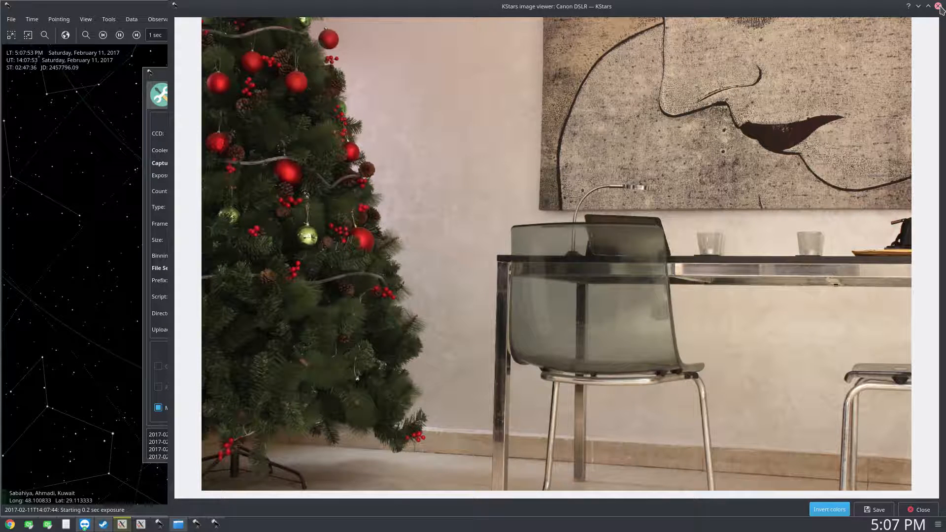
pyautogui.click(939, 7)
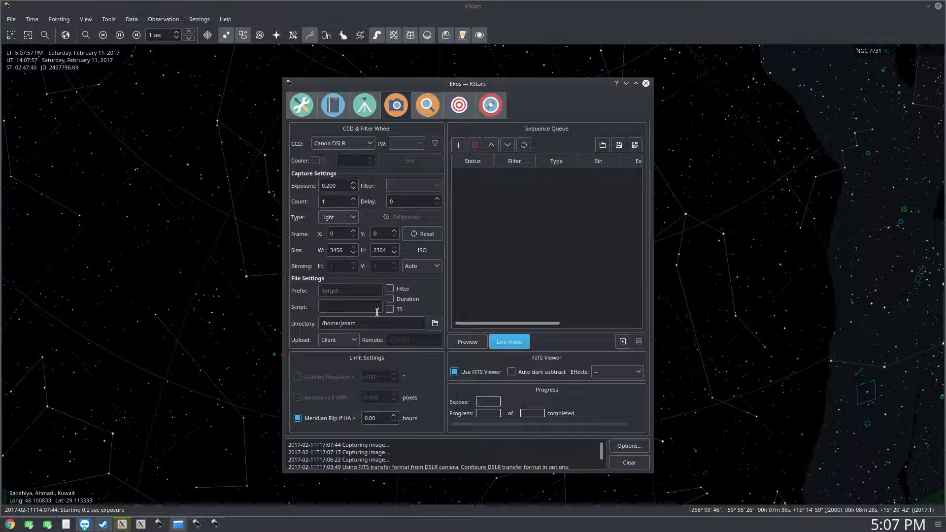
pyautogui.moveTo(405, 252)
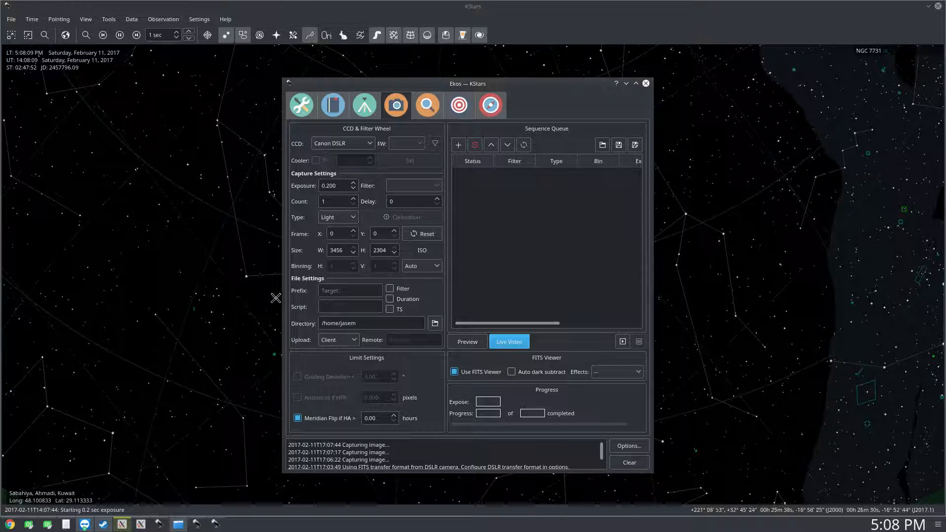
# - Set the capture file prefix to M44 in Ekos File Settings
pyautogui.click(350, 289)
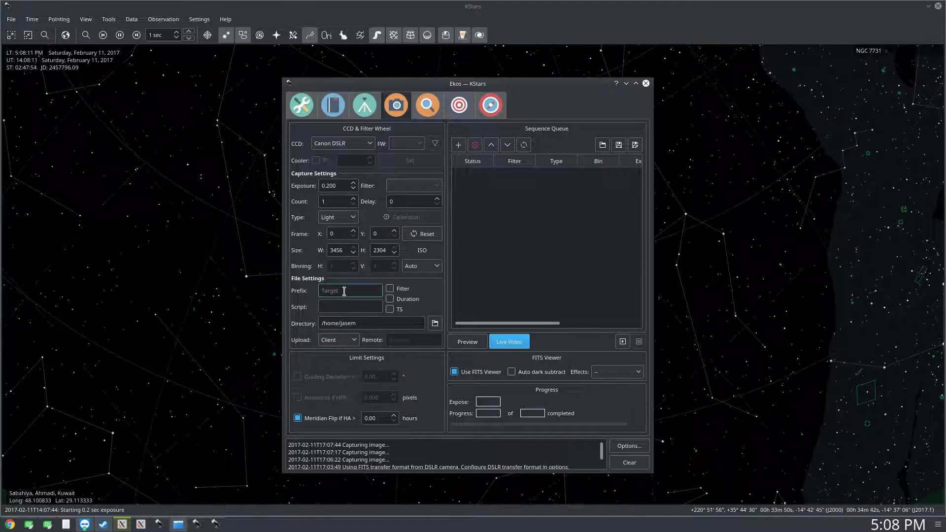
pyautogui.click(508, 342)
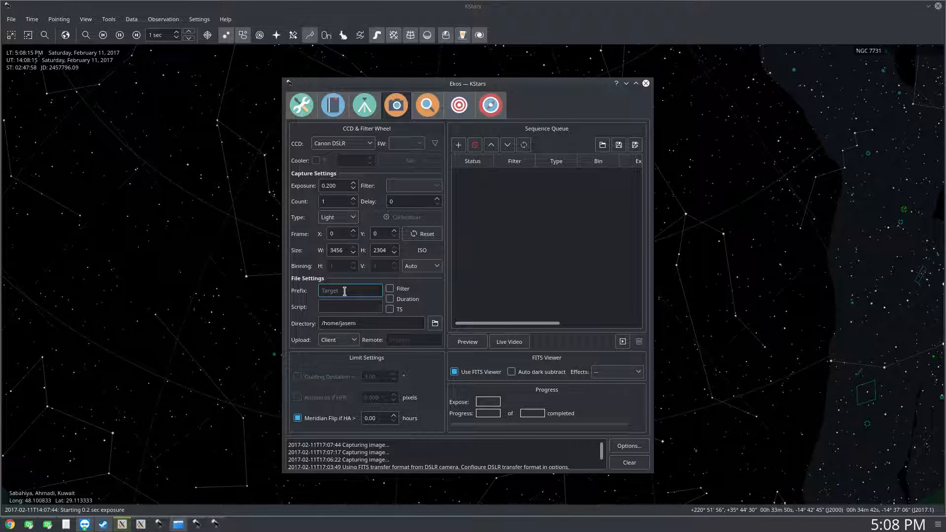
pyautogui.write('M')
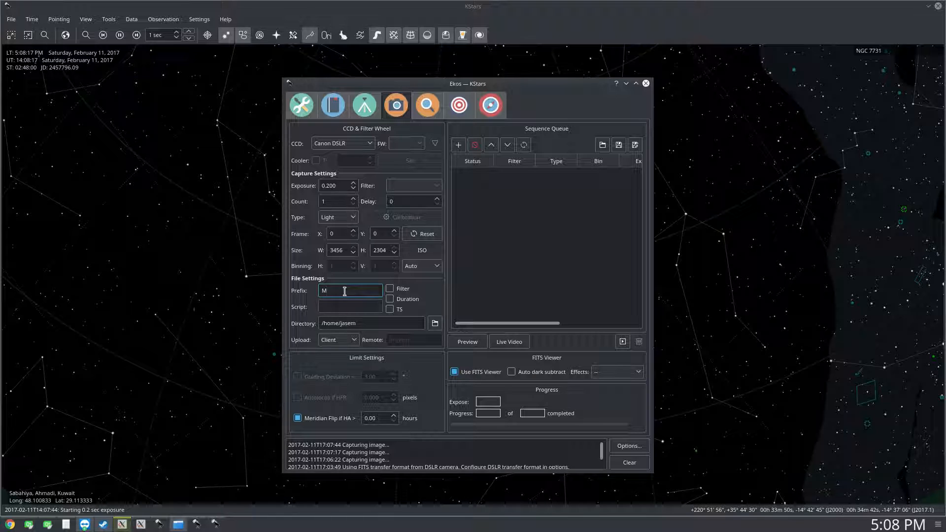
pyautogui.write('3')
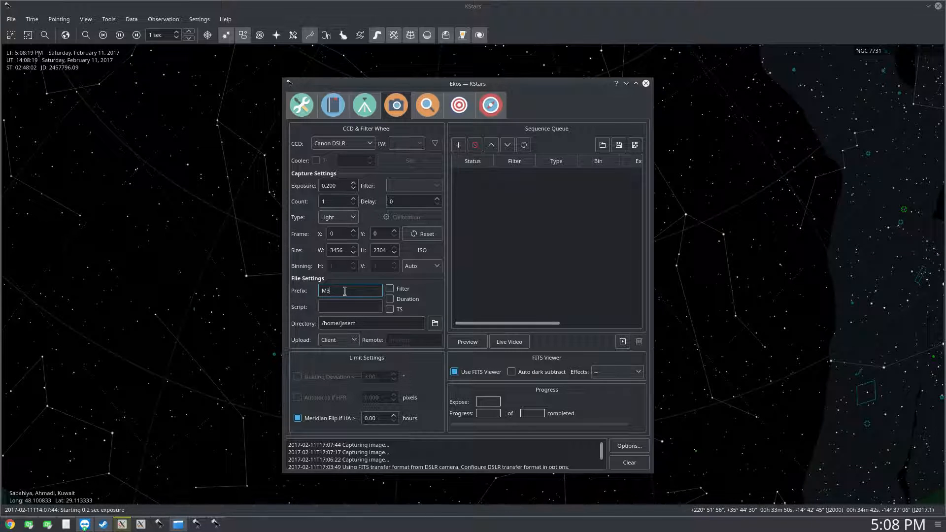
pyautogui.write('44')
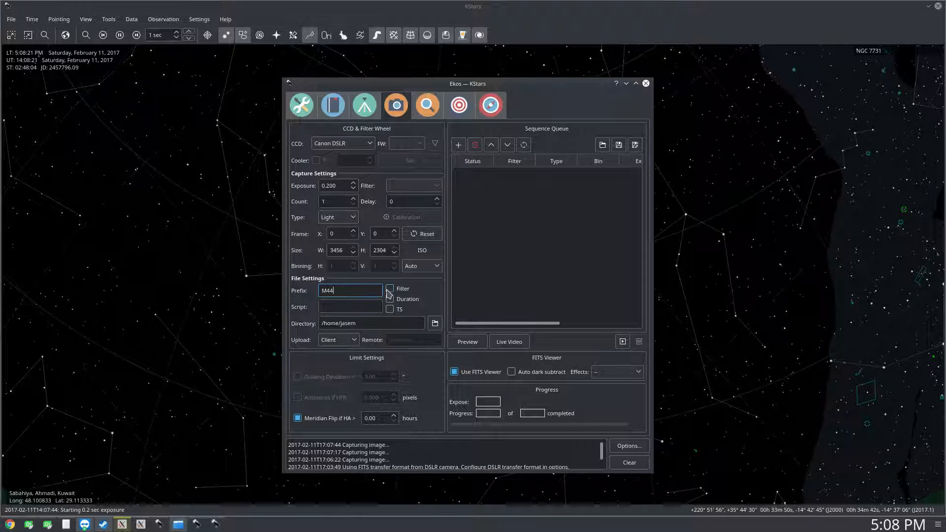
pyautogui.moveTo(390, 289)
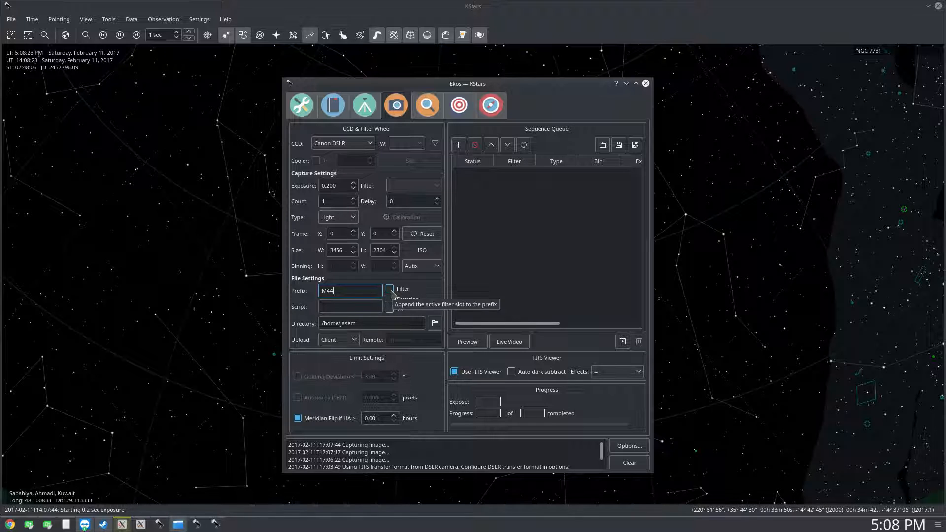
pyautogui.moveTo(390, 298)
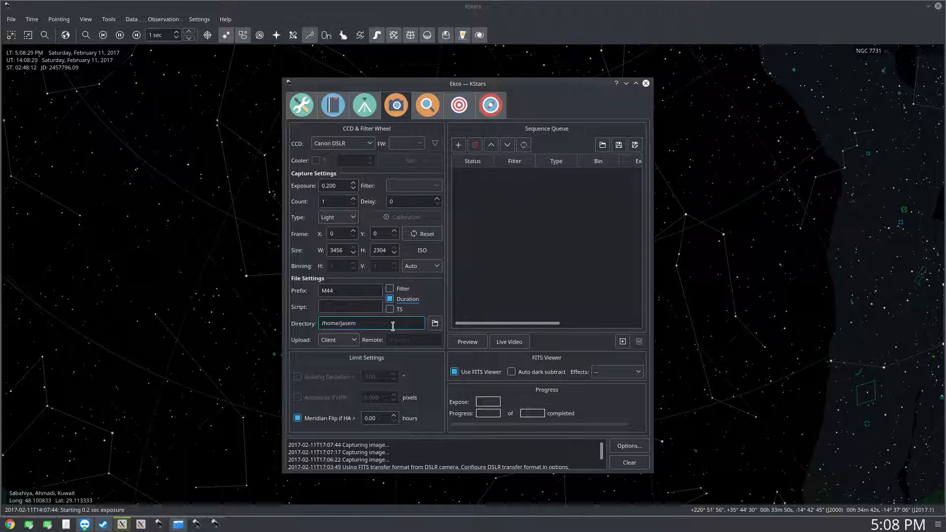
pyautogui.moveTo(380, 346)
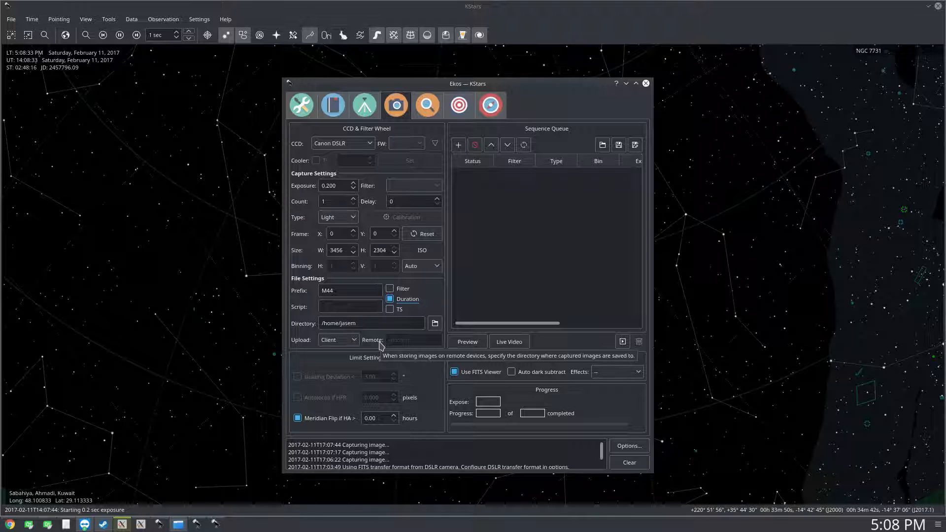
pyautogui.moveTo(415, 344)
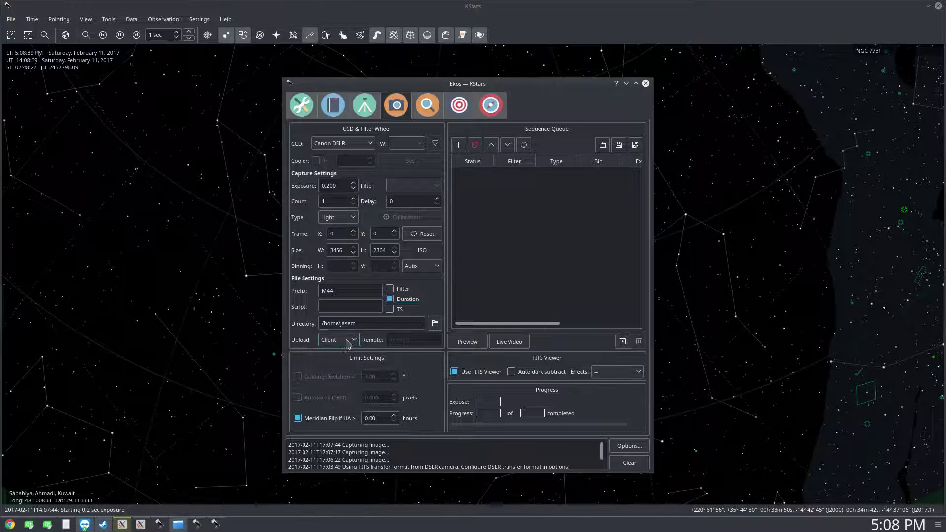
pyautogui.moveTo(330, 338)
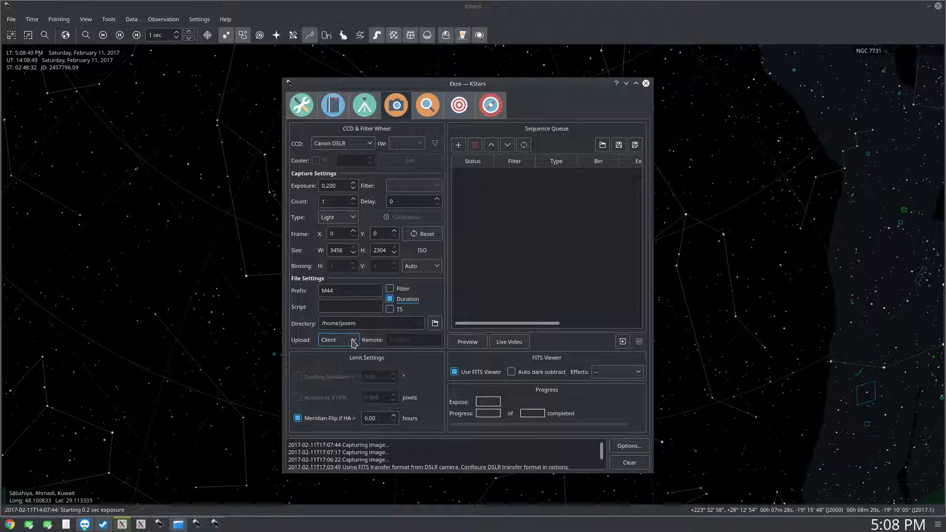
# - Set Upload to Local so captures stay on the remote machine in /home/mate
pyautogui.click(338, 339)
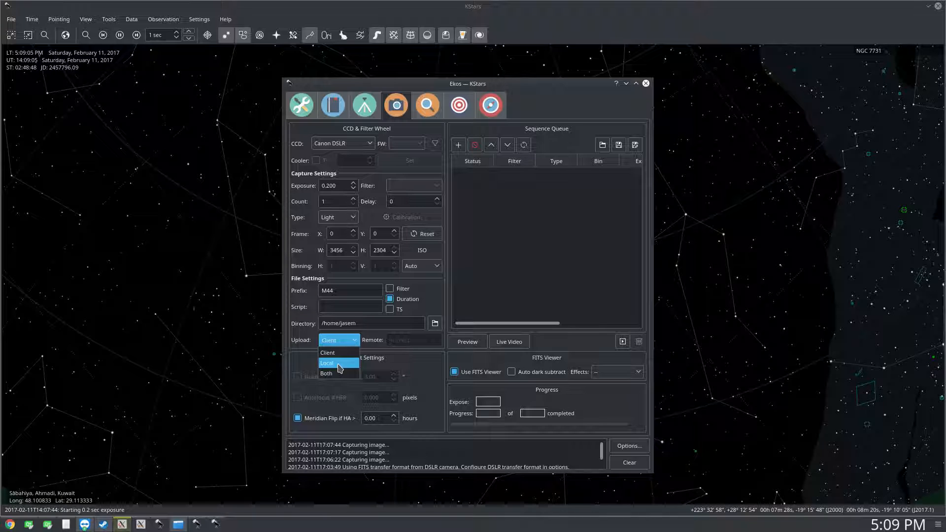
pyautogui.moveTo(326, 372)
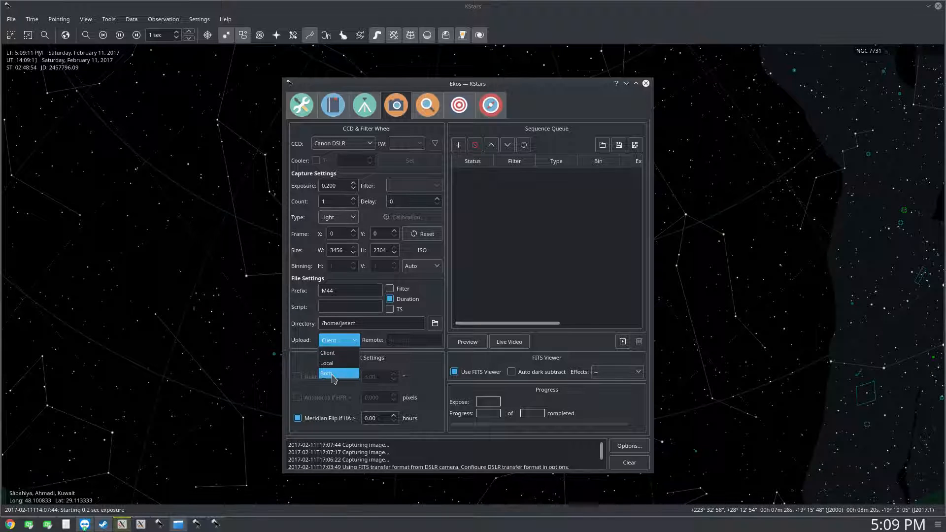
pyautogui.click(327, 363)
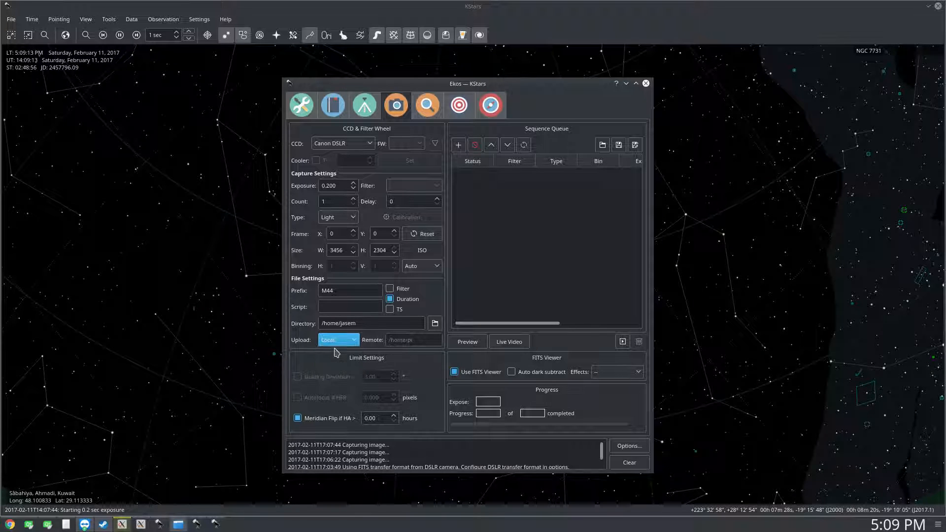
pyautogui.click(412, 339)
pyautogui.write('2')
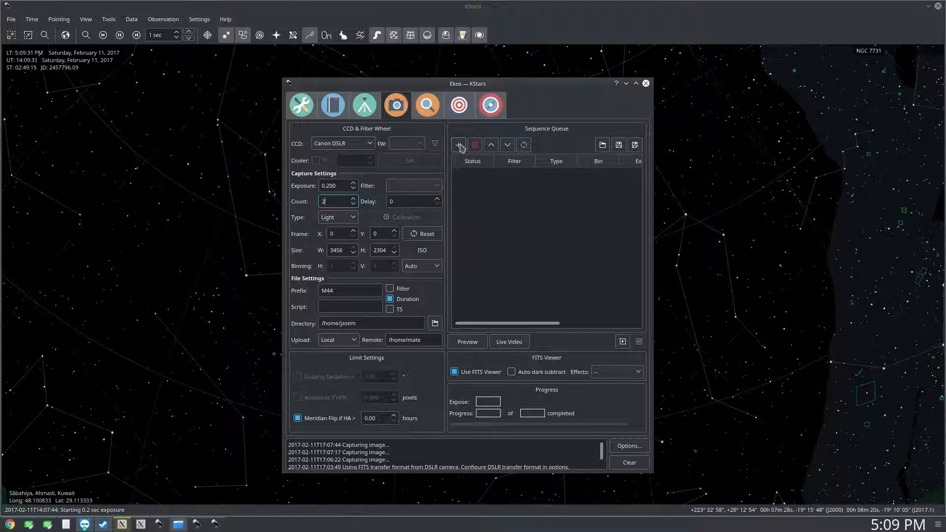
pyautogui.moveTo(458, 145)
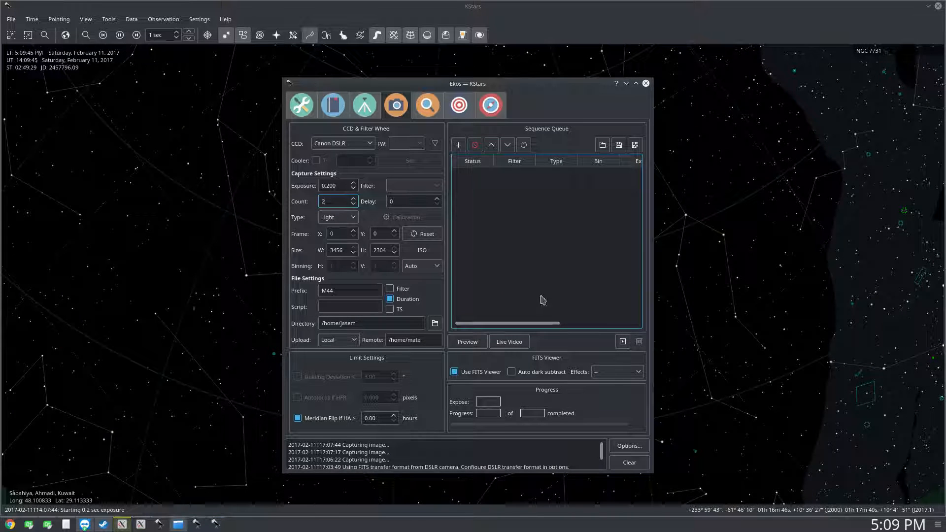
# - Run the queued two-frame 0.2 s M44 light sequence to completion
pyautogui.click(459, 145)
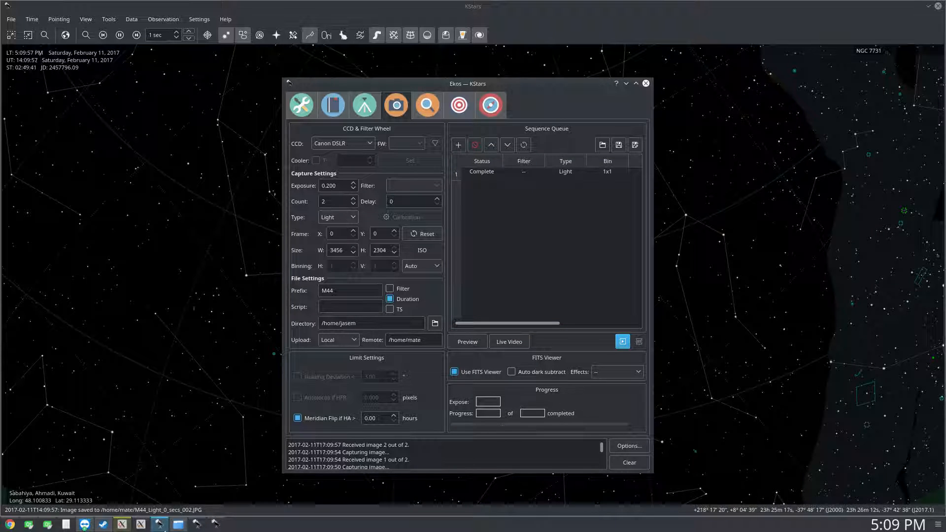
# - Check M44_Light 001 and 002 JPGs in the remote mate home folder via Dolphin, then close it
pyautogui.click(622, 342)
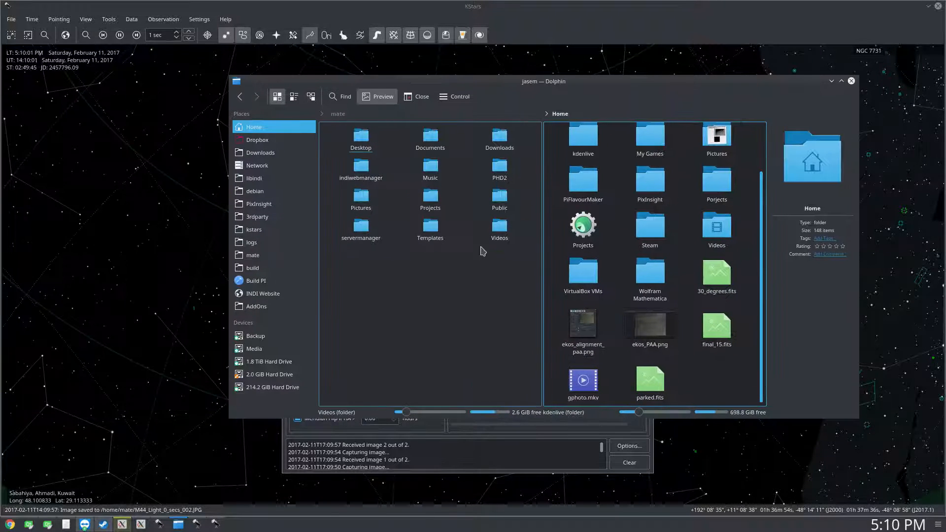
pyautogui.click(252, 254)
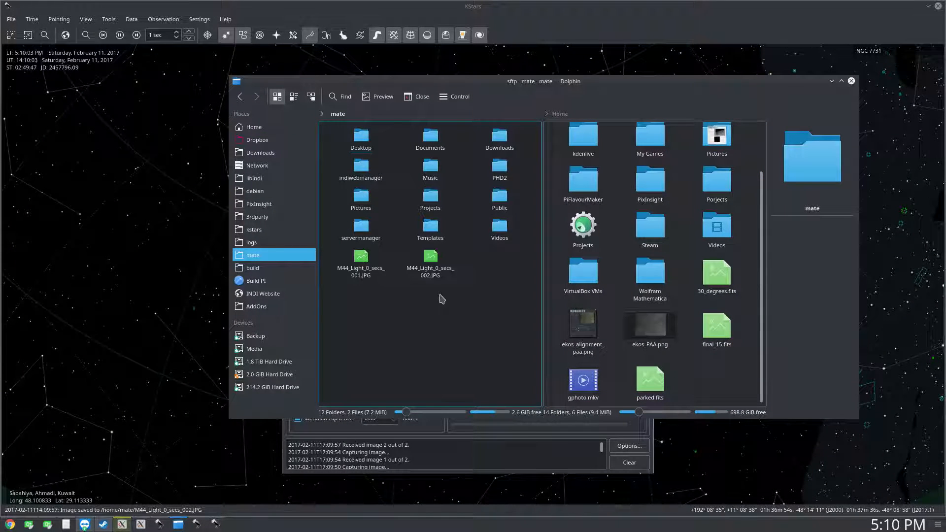
pyautogui.click(360, 260)
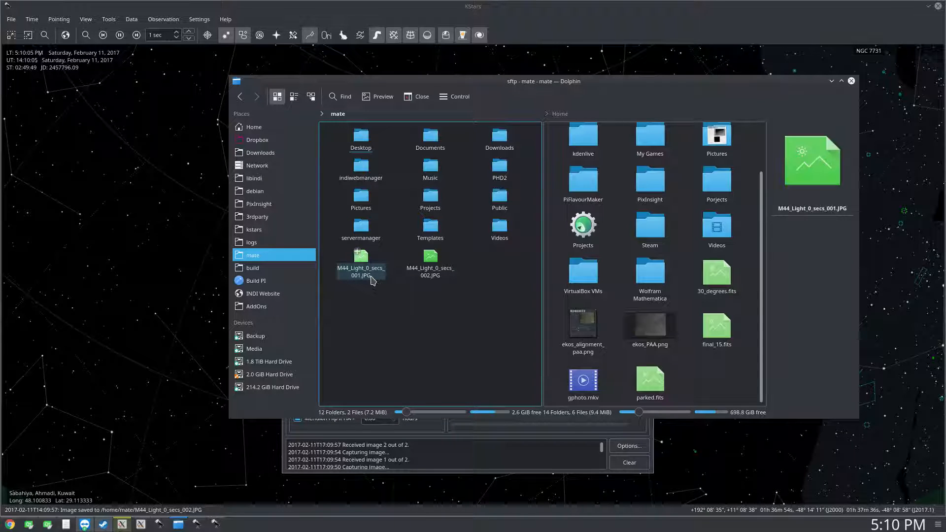
pyautogui.click(430, 259)
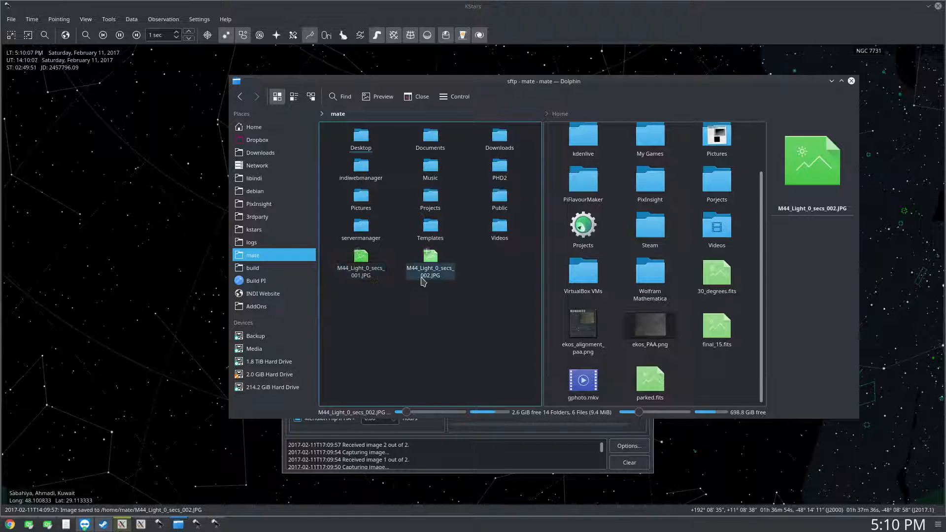
pyautogui.click(360, 259)
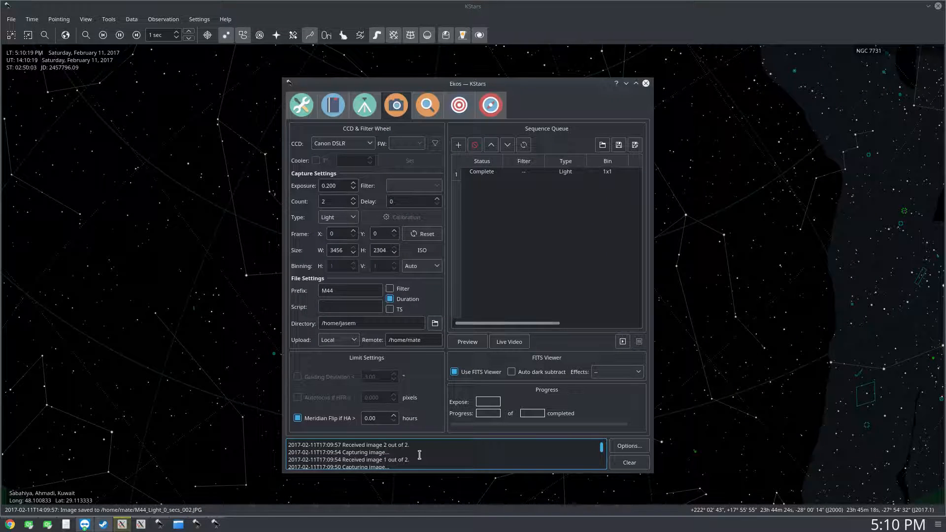
pyautogui.click(421, 266)
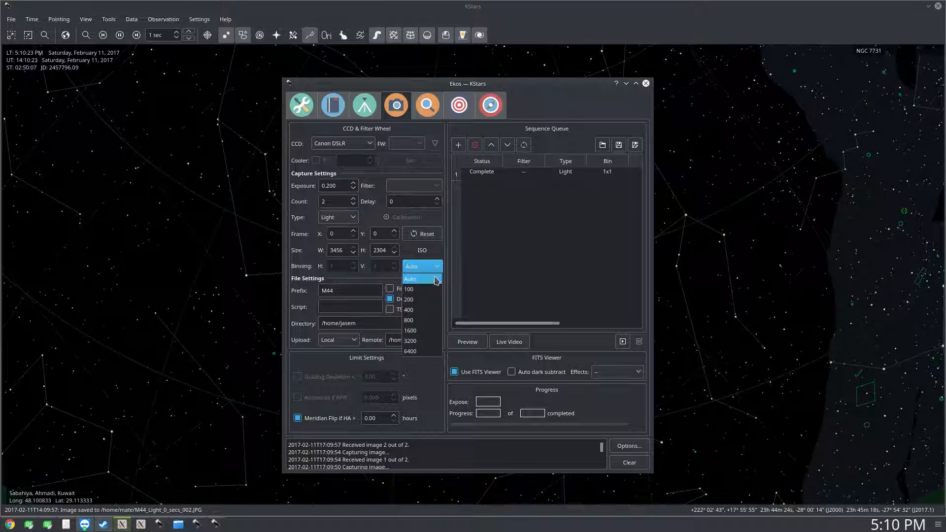
pyautogui.moveTo(423, 284)
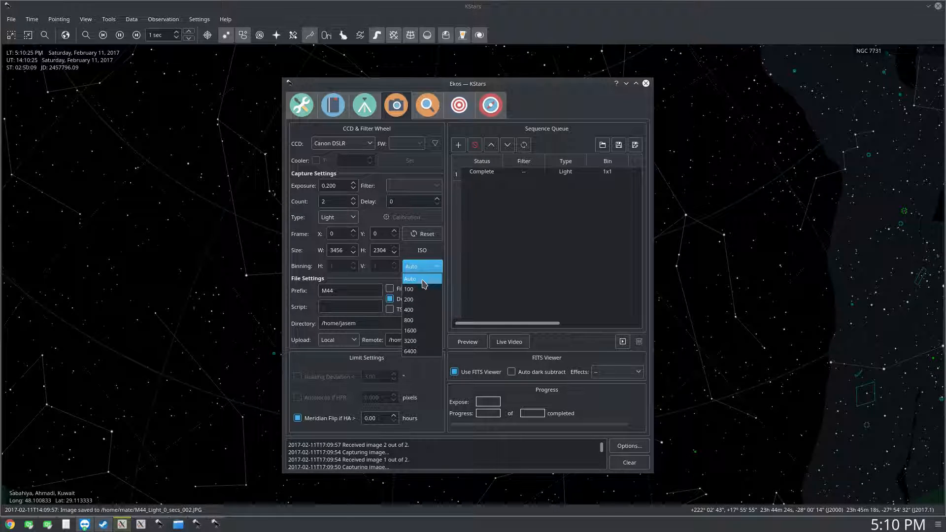
pyautogui.click(422, 278)
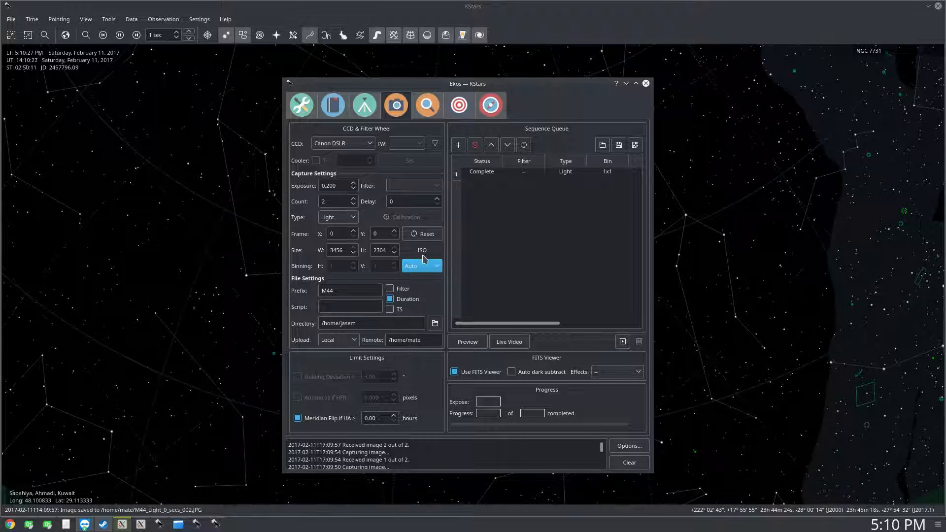
pyautogui.click(337, 233)
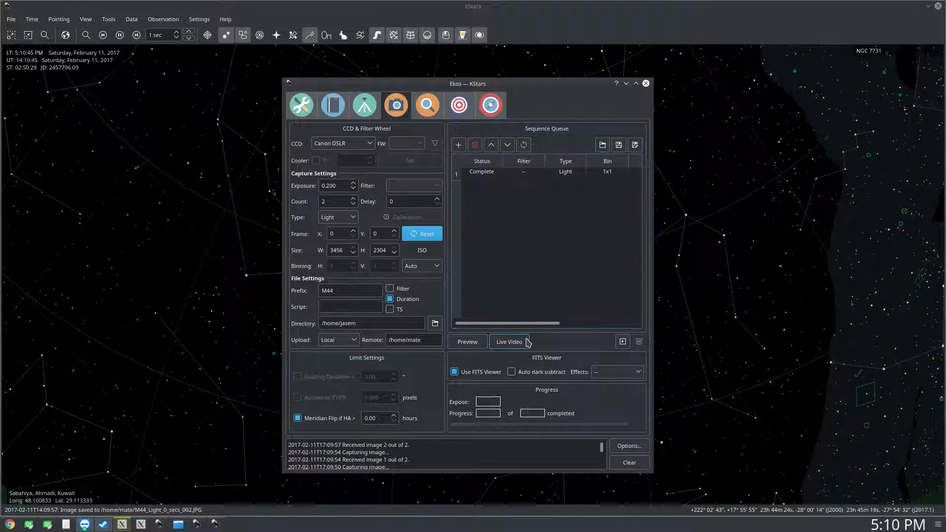
pyautogui.moveTo(515, 318)
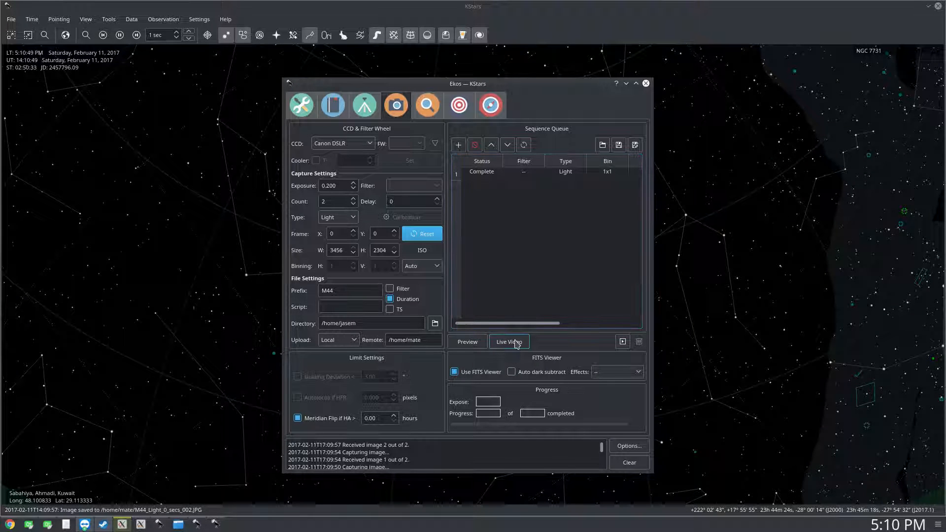
# - Start the Canon DSLR live video feed and begin recording from its window
pyautogui.click(508, 342)
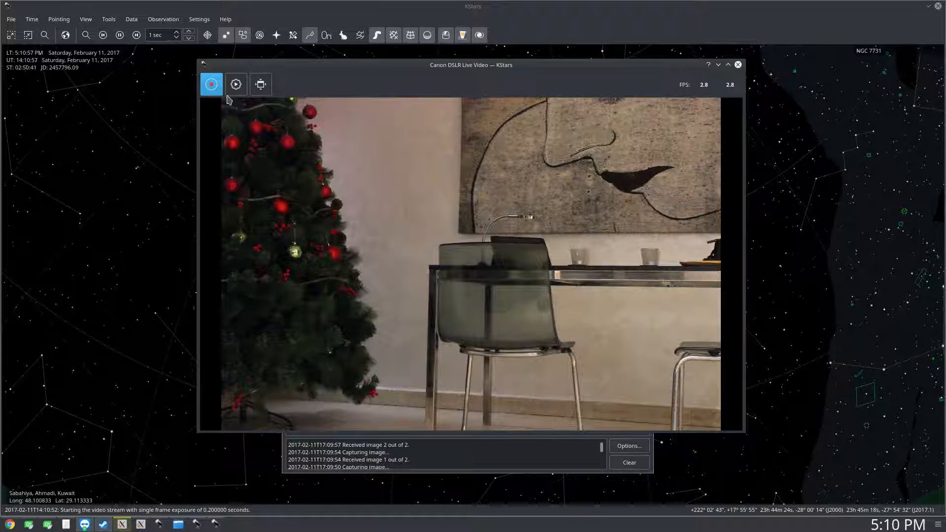
pyautogui.moveTo(359, 209)
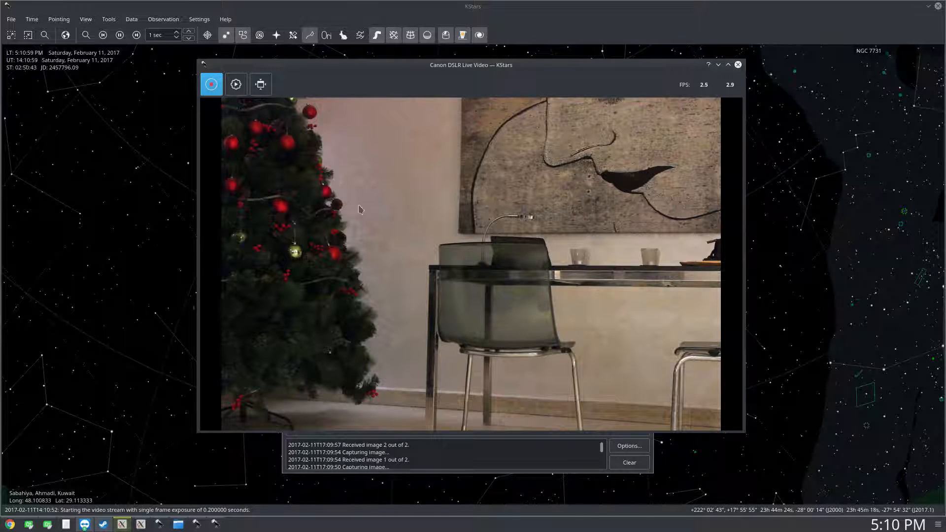
pyautogui.moveTo(410, 196)
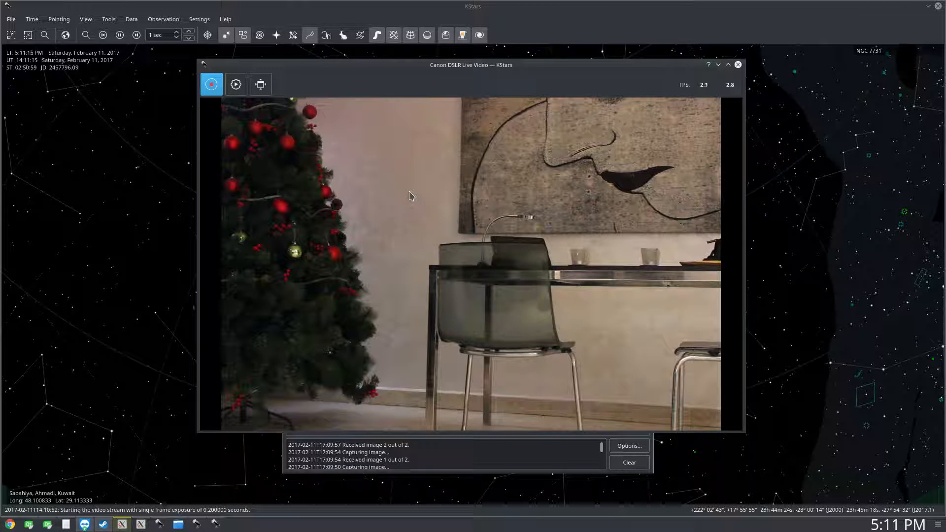
pyautogui.moveTo(571, 214)
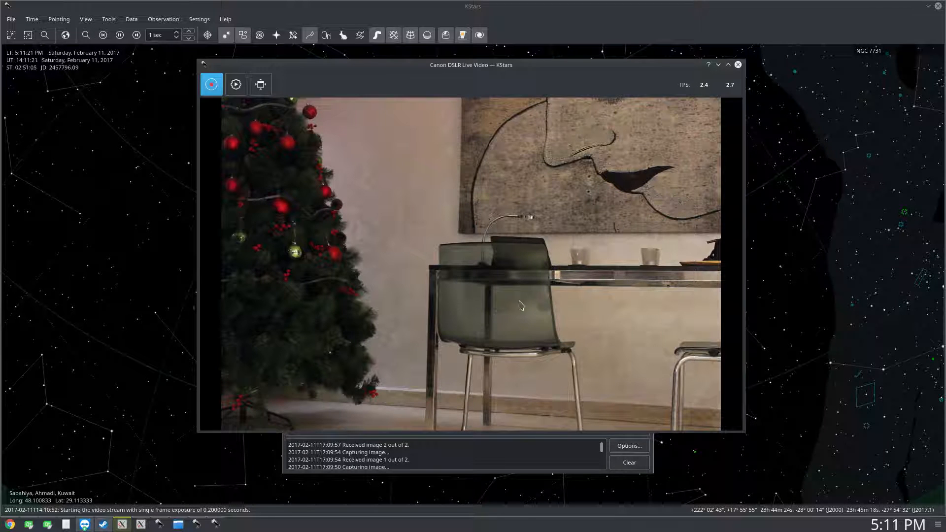
pyautogui.moveTo(312, 289)
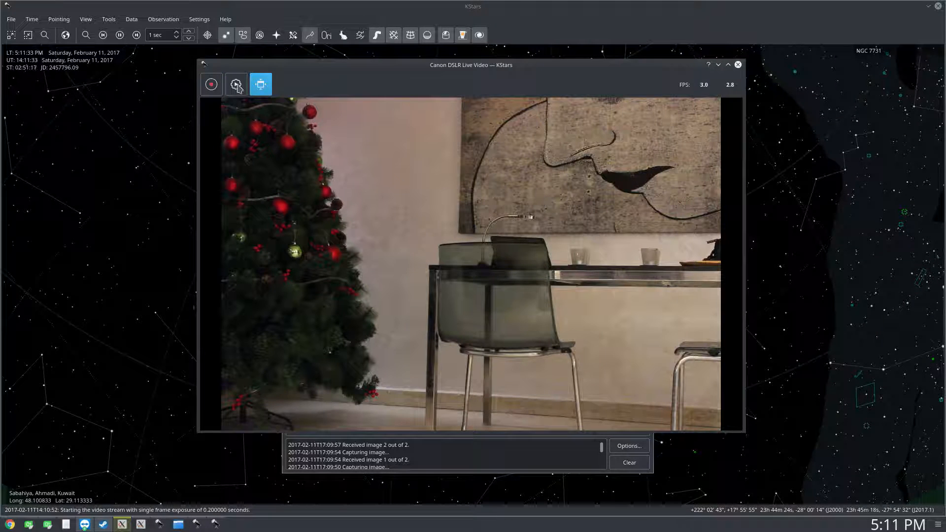
pyautogui.click(236, 83)
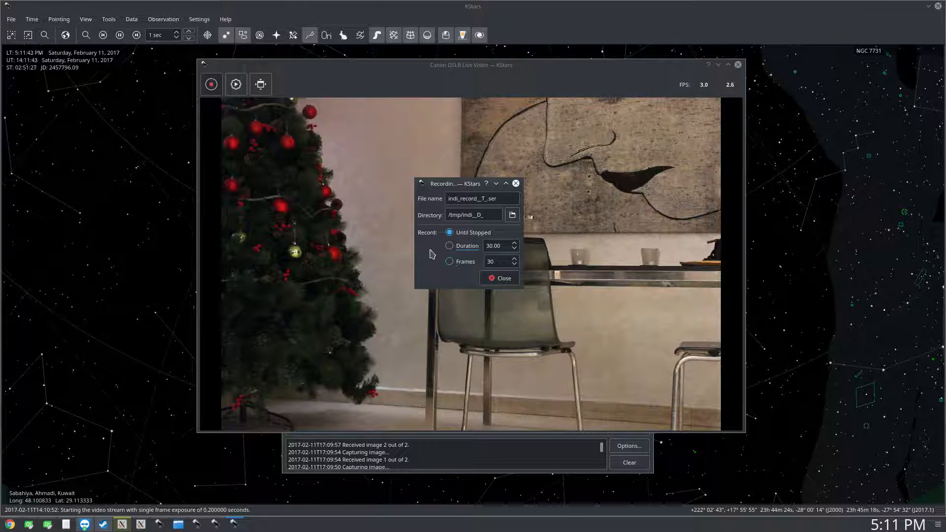
pyautogui.moveTo(429, 216)
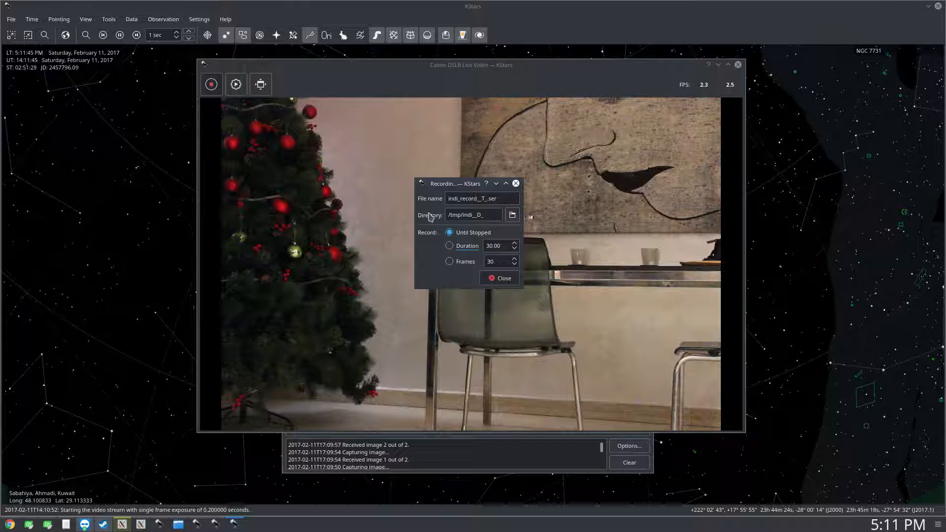
# - Set the recording Directory to /home/mate/Videos and close the Recording options dialog
pyautogui.click(474, 214)
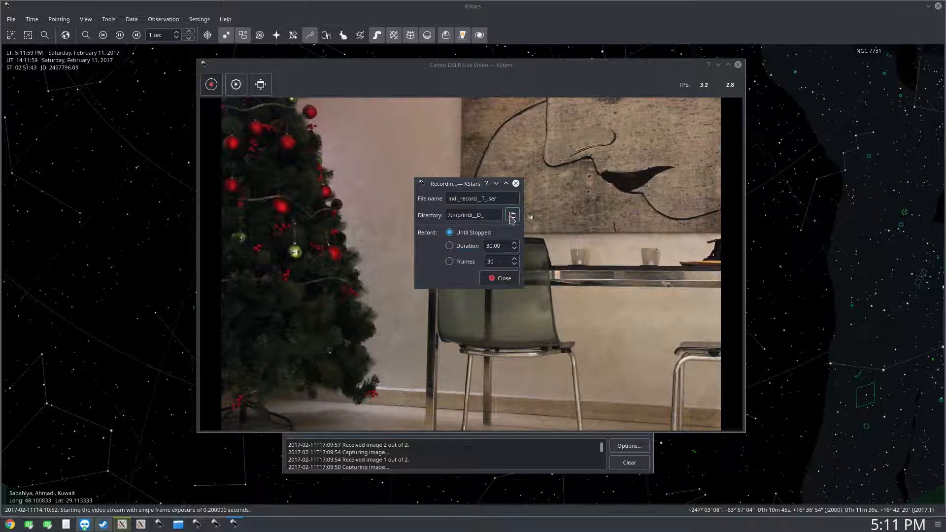
pyautogui.click(512, 215)
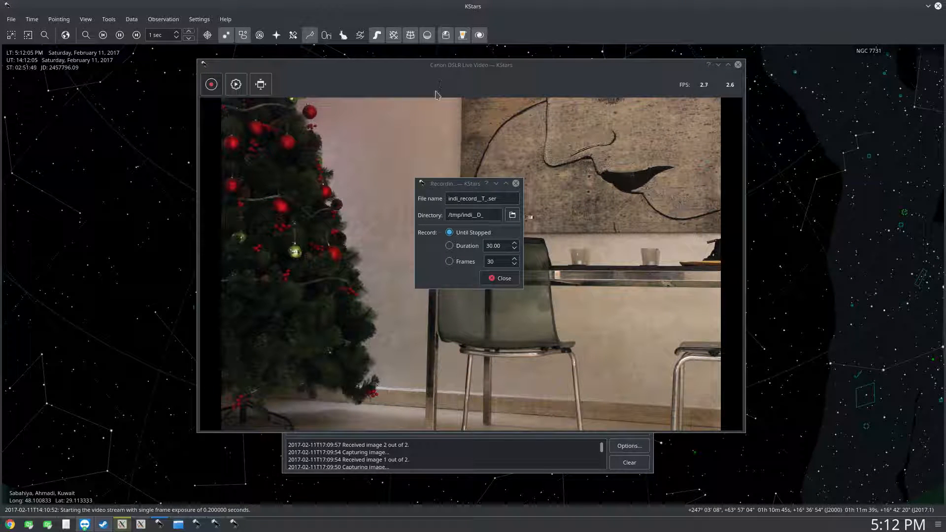
pyautogui.moveTo(430, 219)
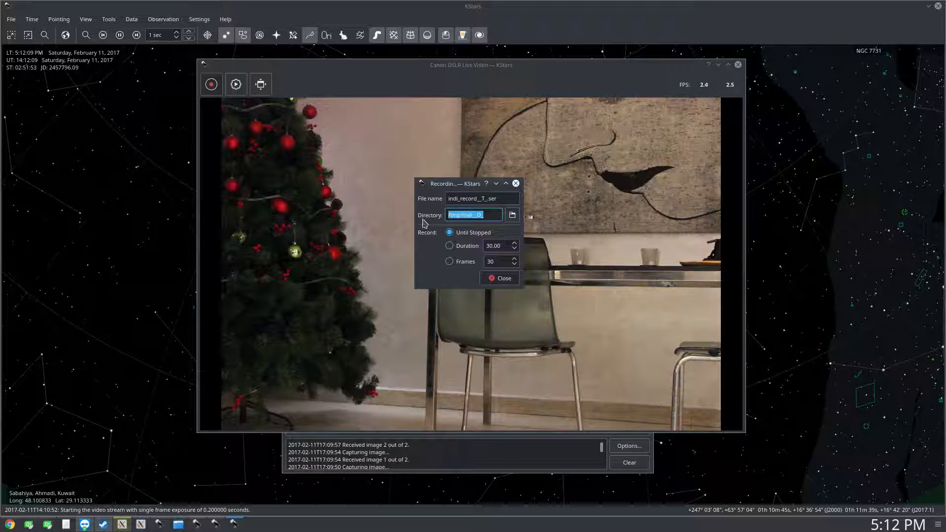
pyautogui.write('/')
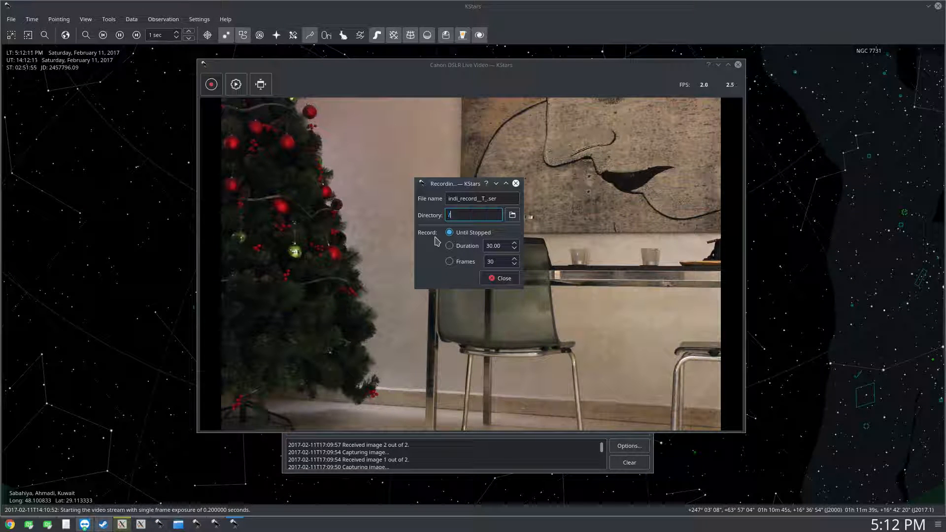
pyautogui.write('/home/mater')
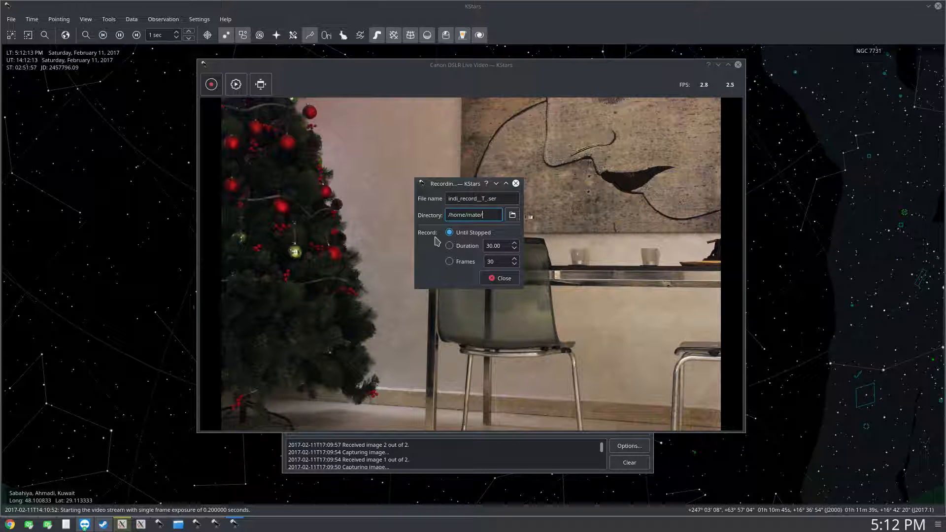
pyautogui.write('Videos')
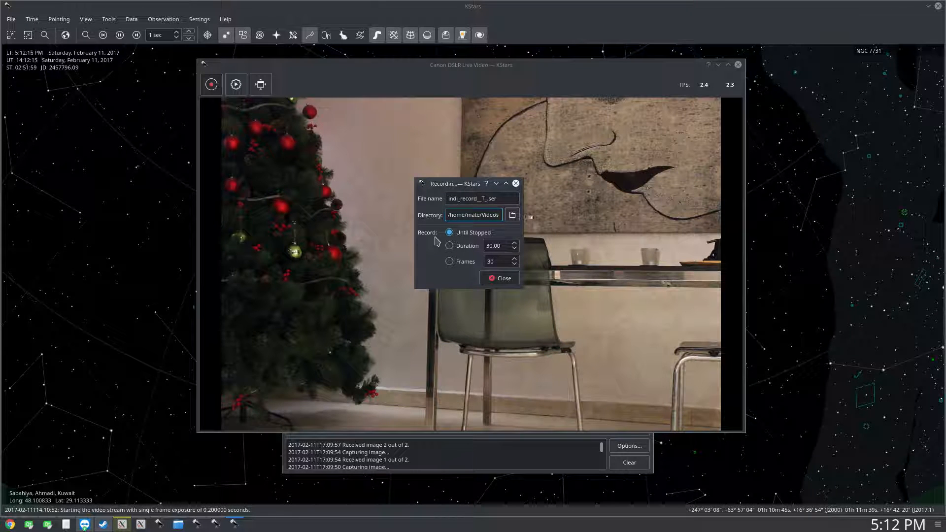
pyautogui.click(473, 215)
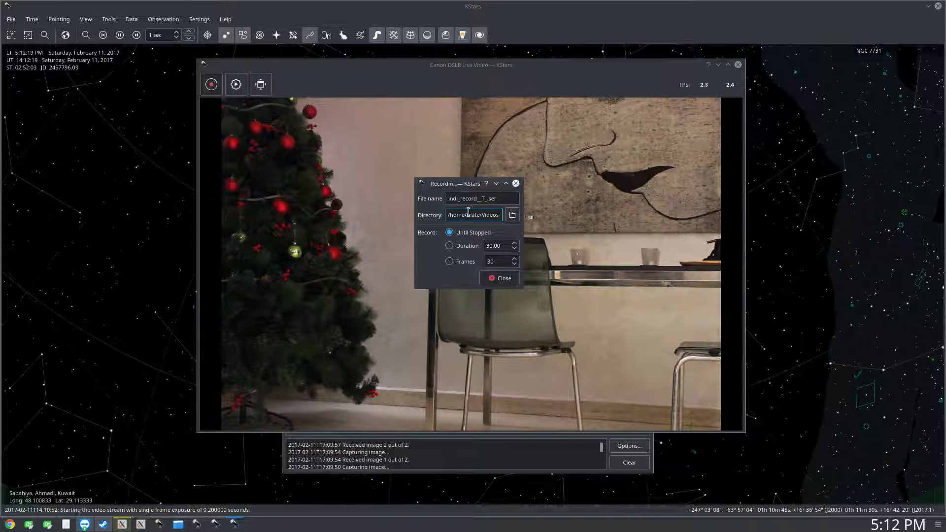
pyautogui.moveTo(481, 198)
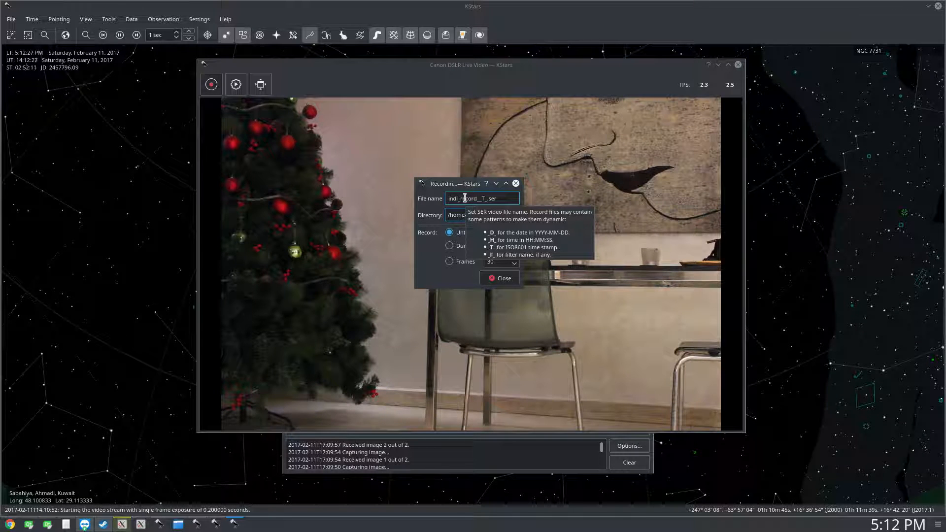
pyautogui.moveTo(499, 283)
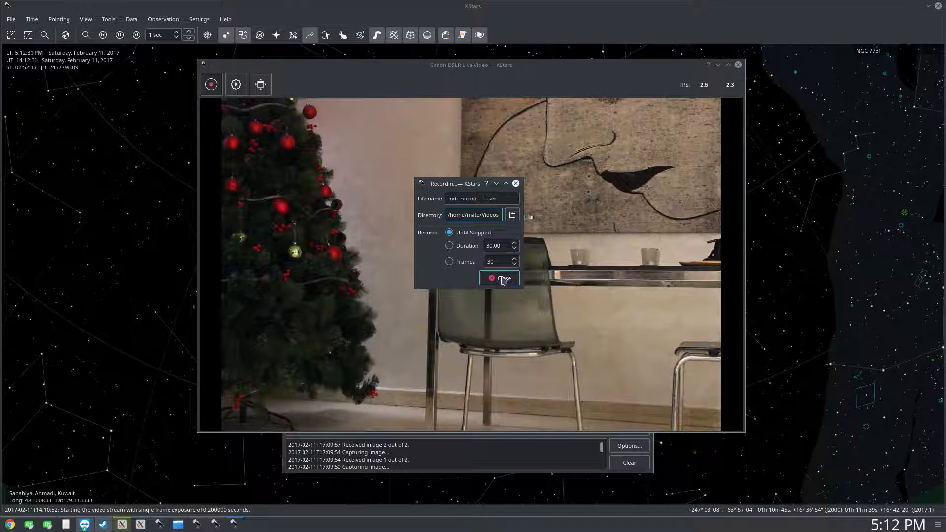
pyautogui.click(500, 278)
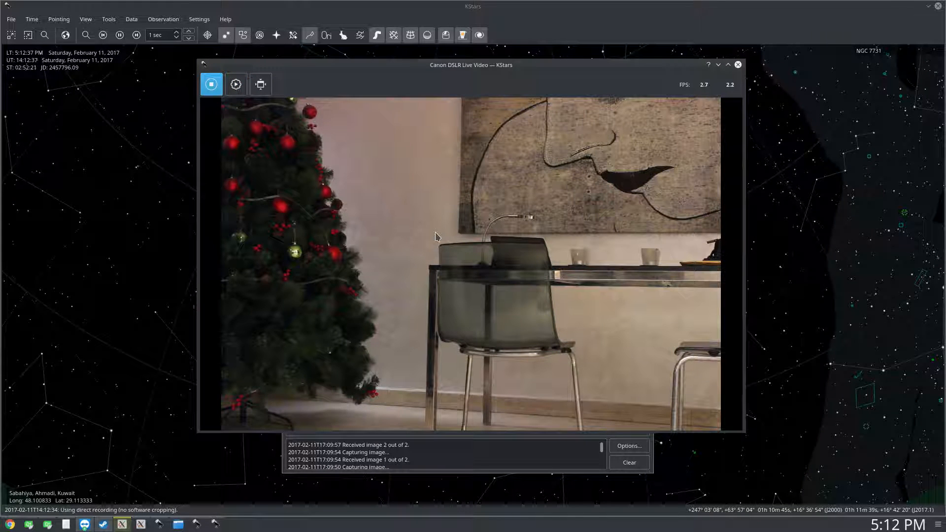
pyautogui.moveTo(492, 168)
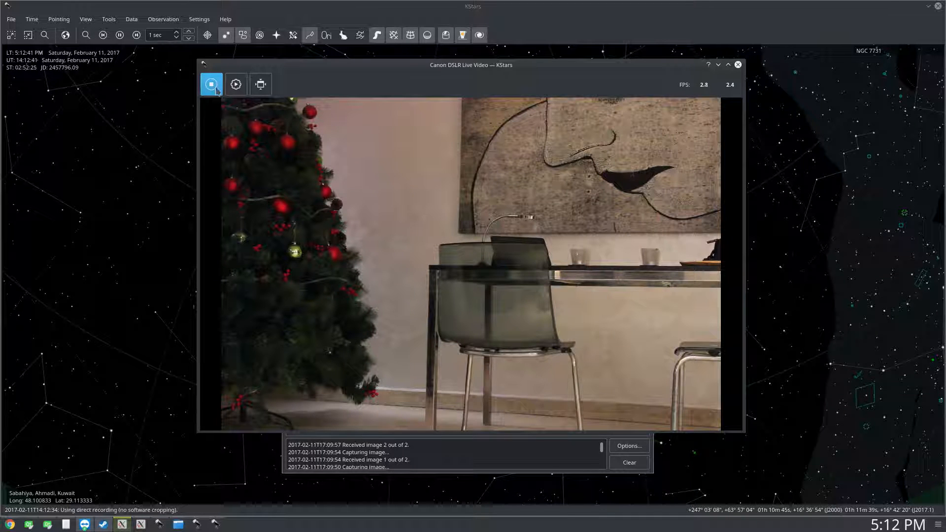
pyautogui.moveTo(212, 83)
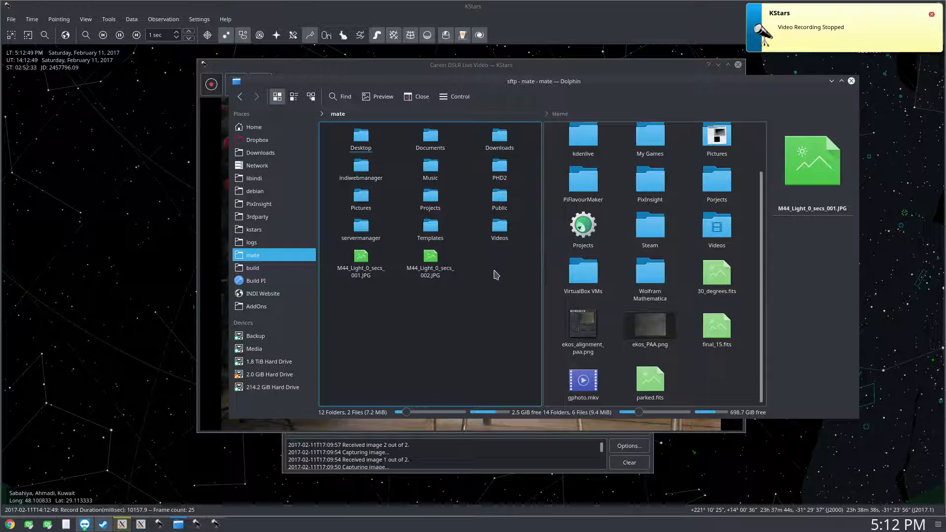
pyautogui.moveTo(400, 201)
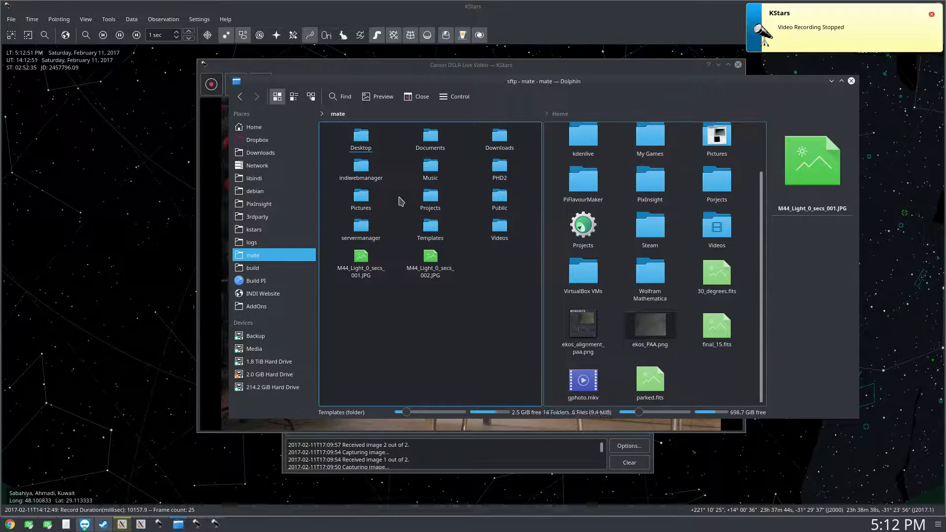
# - Copy indi_record_2017-02-11@14:12:34.ser from remote Videos into the local home folder
pyautogui.doubleClick(499, 229)
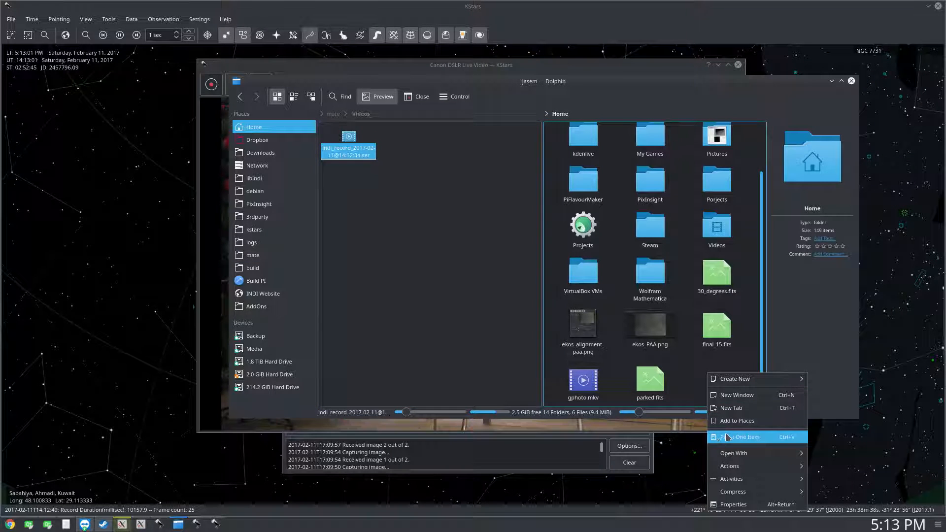
pyautogui.click(714, 374)
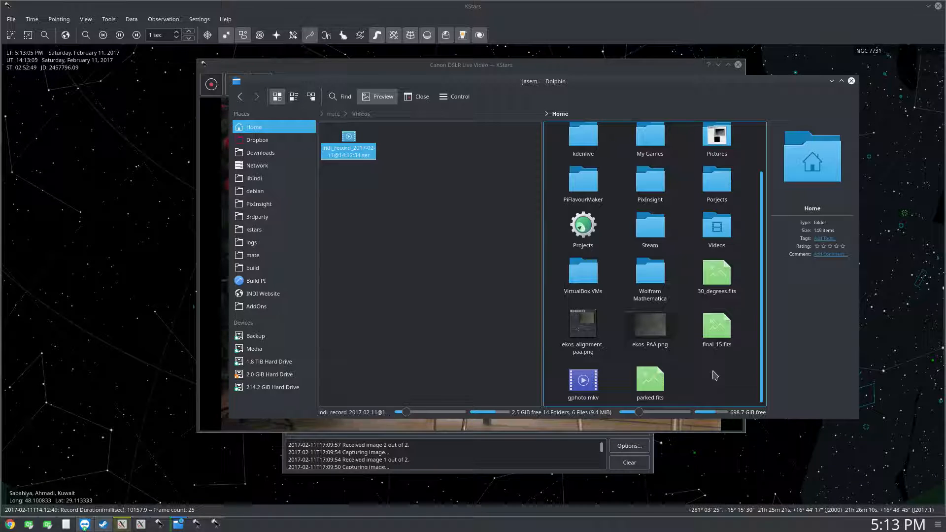
pyautogui.moveTo(704, 378)
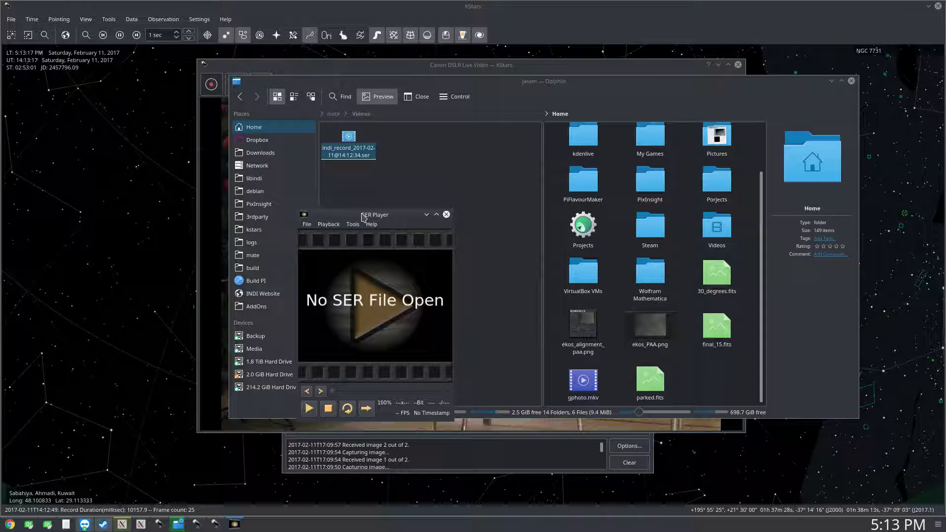
pyautogui.moveTo(355, 219)
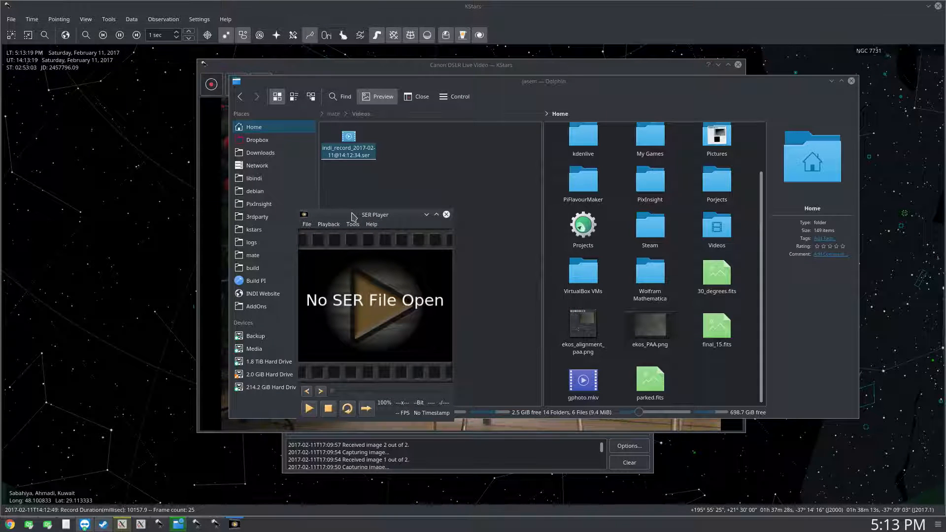
# - Load indi_record_2017-02-11@14:12:34.ser from the home folder via File > Open SER File
pyautogui.click(649, 377)
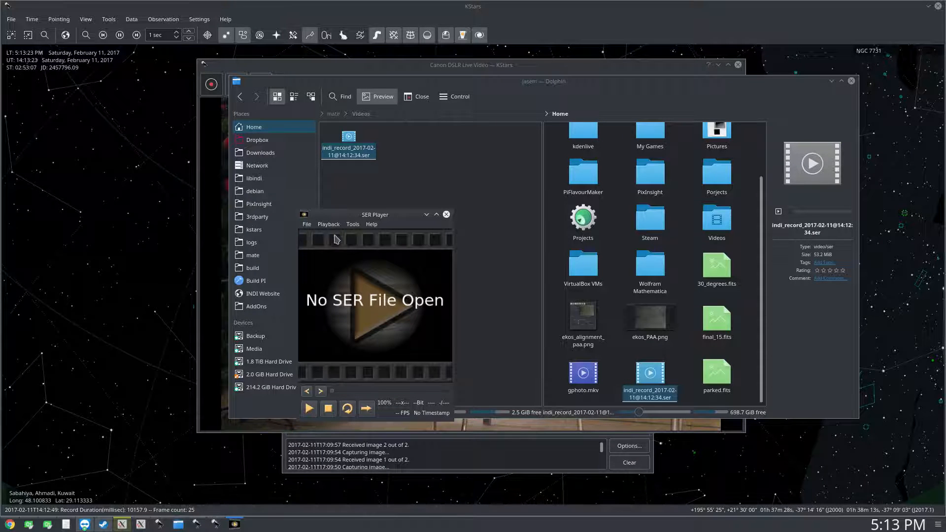
pyautogui.click(306, 224)
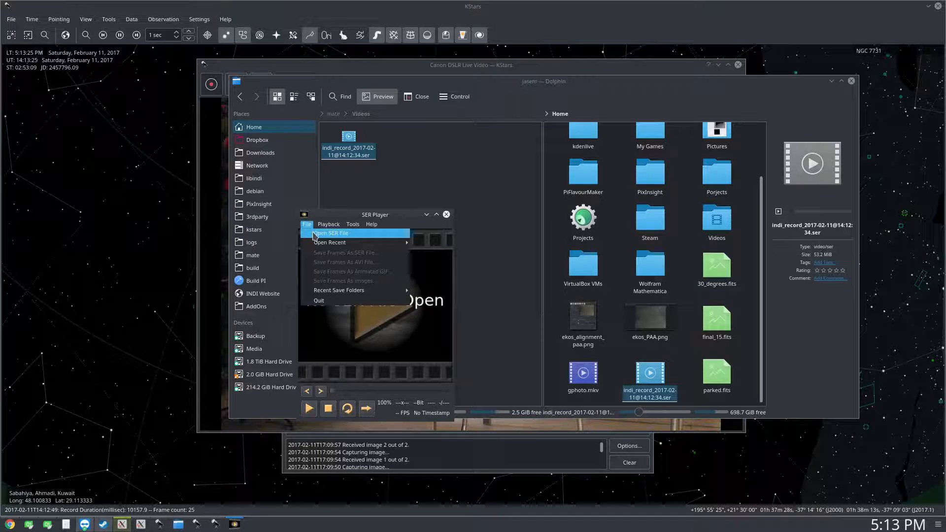
pyautogui.click(329, 234)
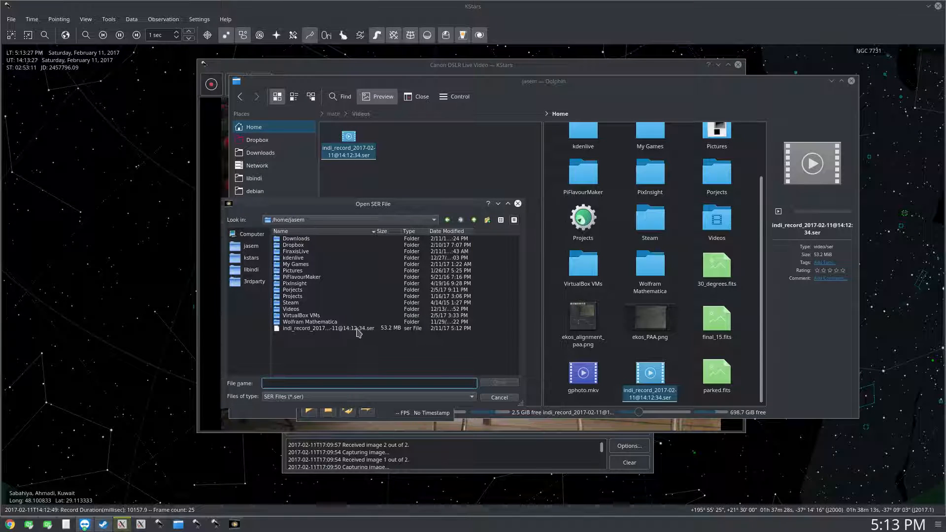
pyautogui.click(499, 397)
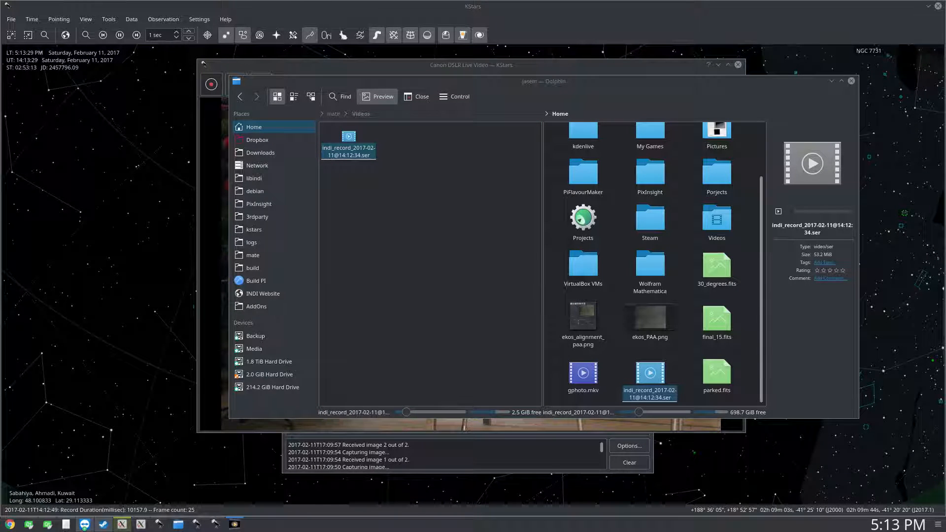
pyautogui.doubleClick(348, 142)
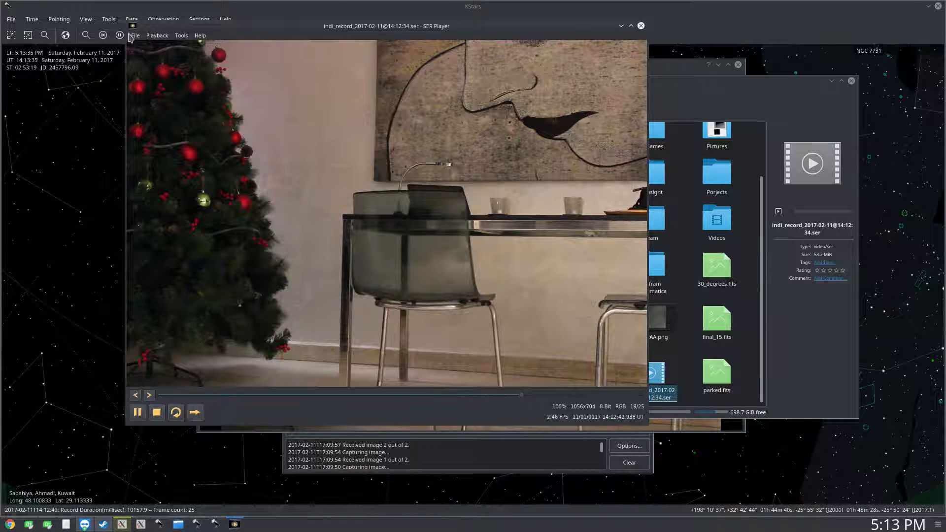
# - Let the room clip play through, then close SER Player and the Live Video window
pyautogui.click(135, 36)
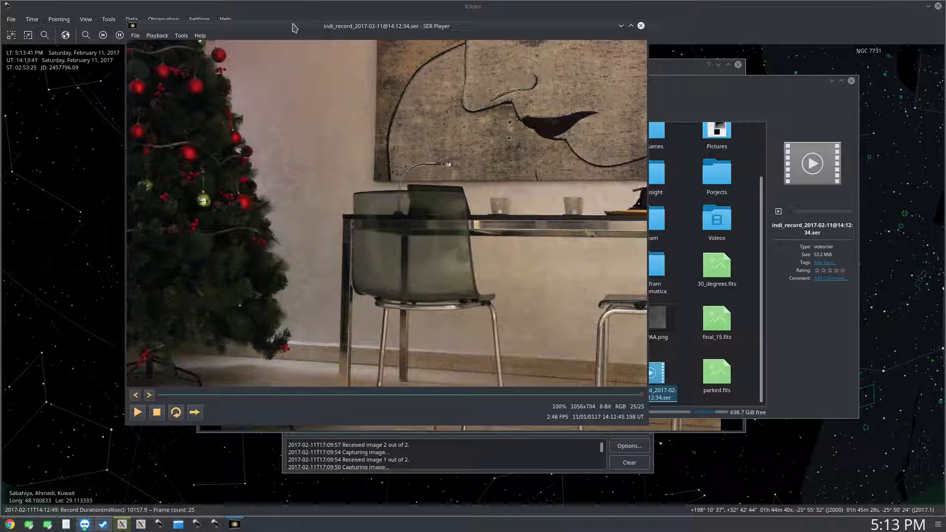
pyautogui.moveTo(454, 201)
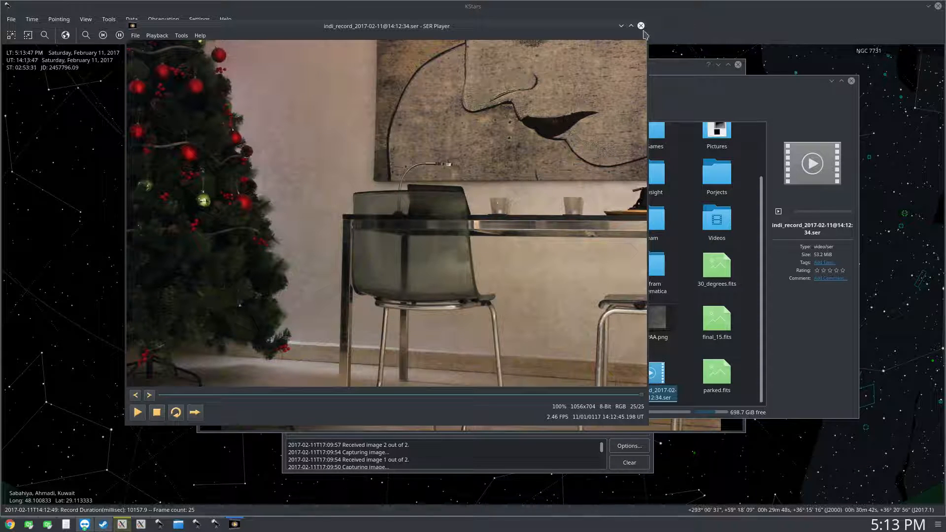
pyautogui.click(640, 26)
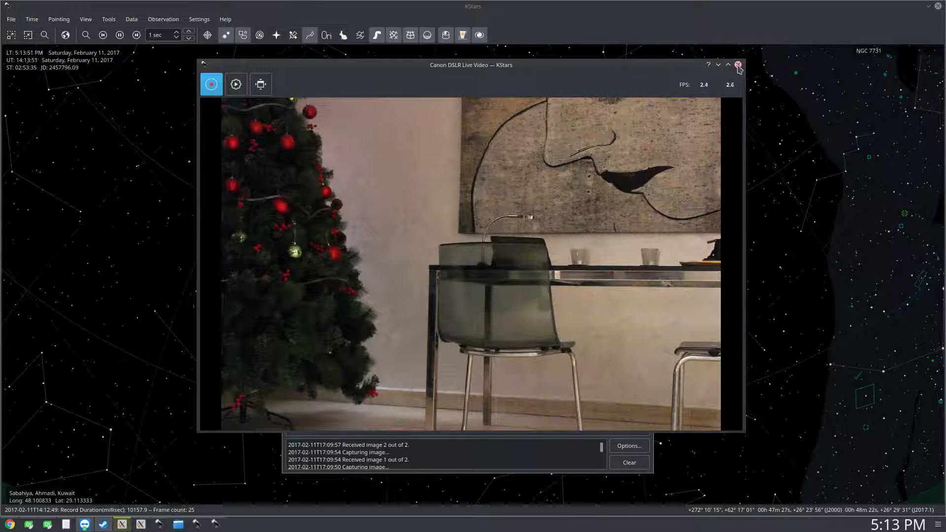
pyautogui.click(738, 65)
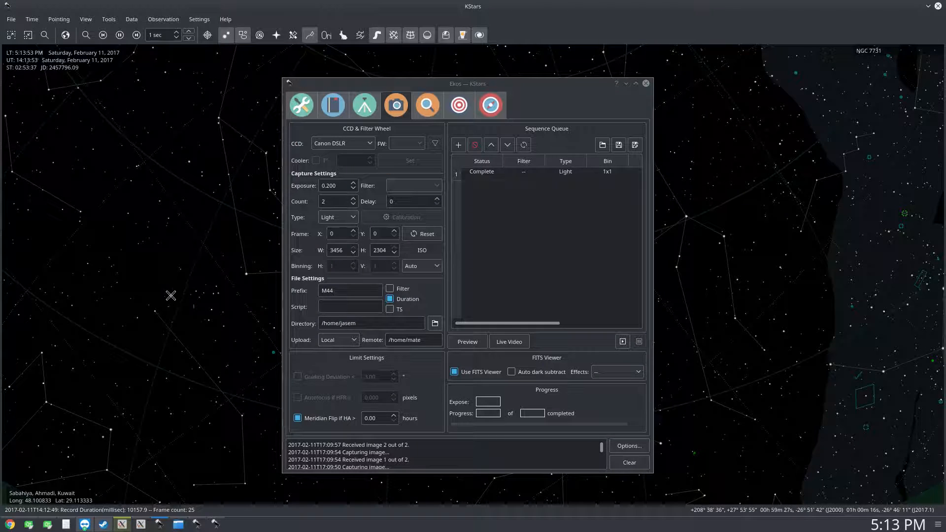